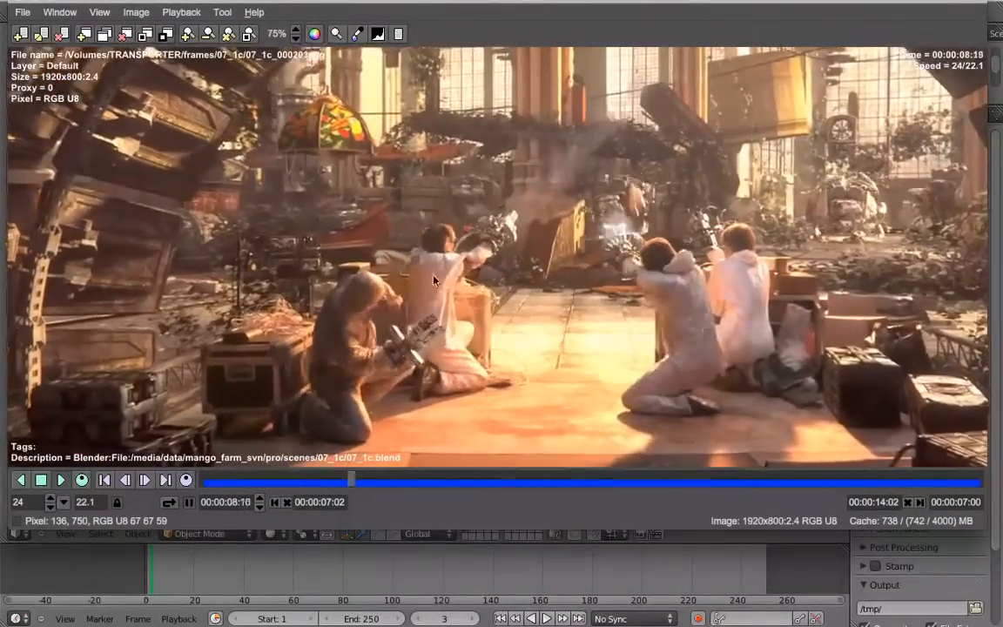
- Play and scrub through the 07_1c rendered frame sequence in DJV Imaging
click(60, 479)
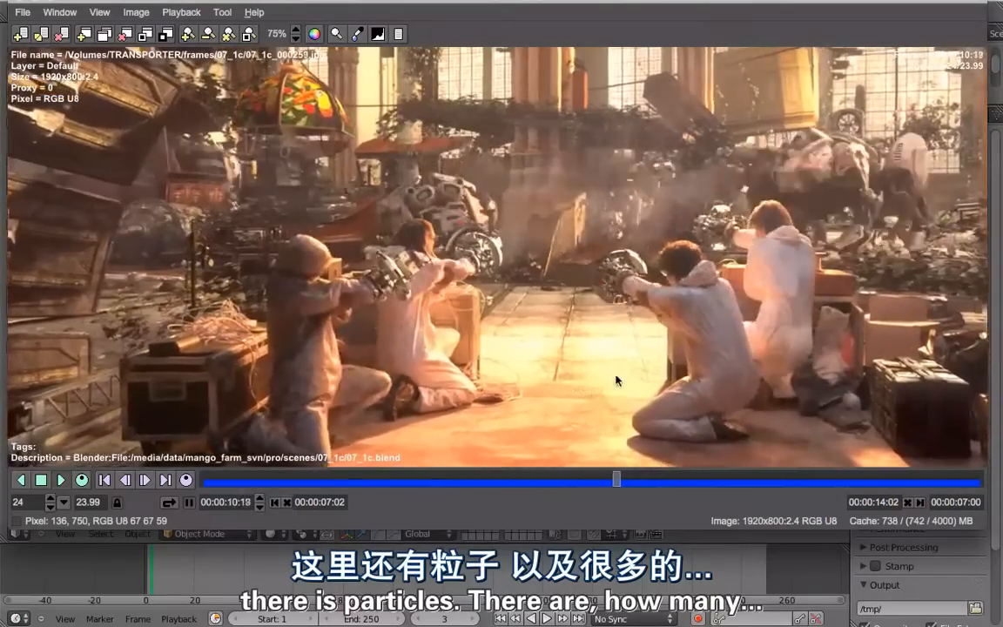
drag(616, 480, 753, 480)
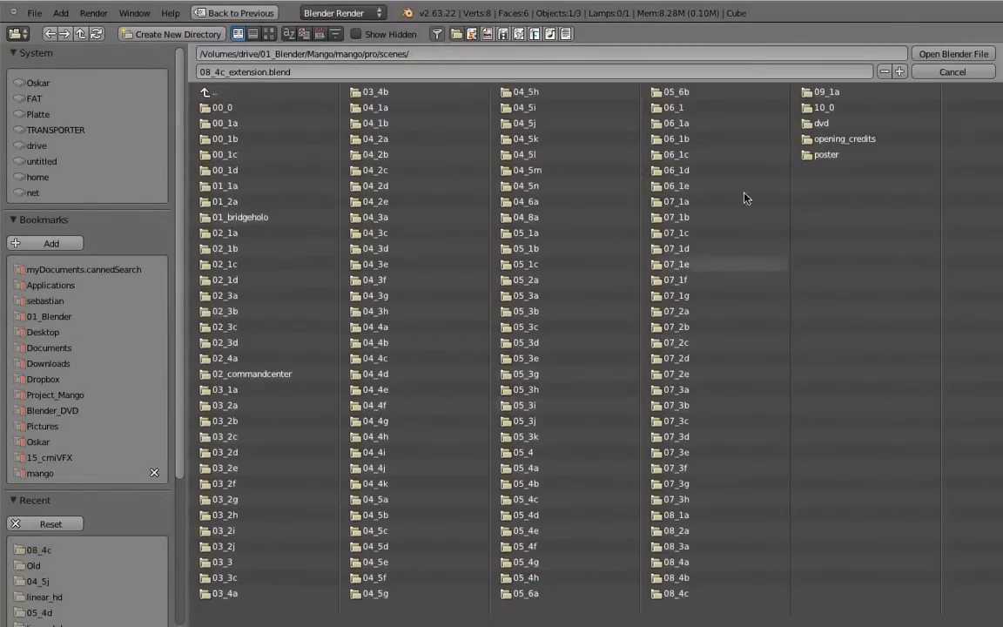
- Open 07_1c_track.blend from the 07_1c folder and load the linear_hd frames as the clip
double_click(675, 264)
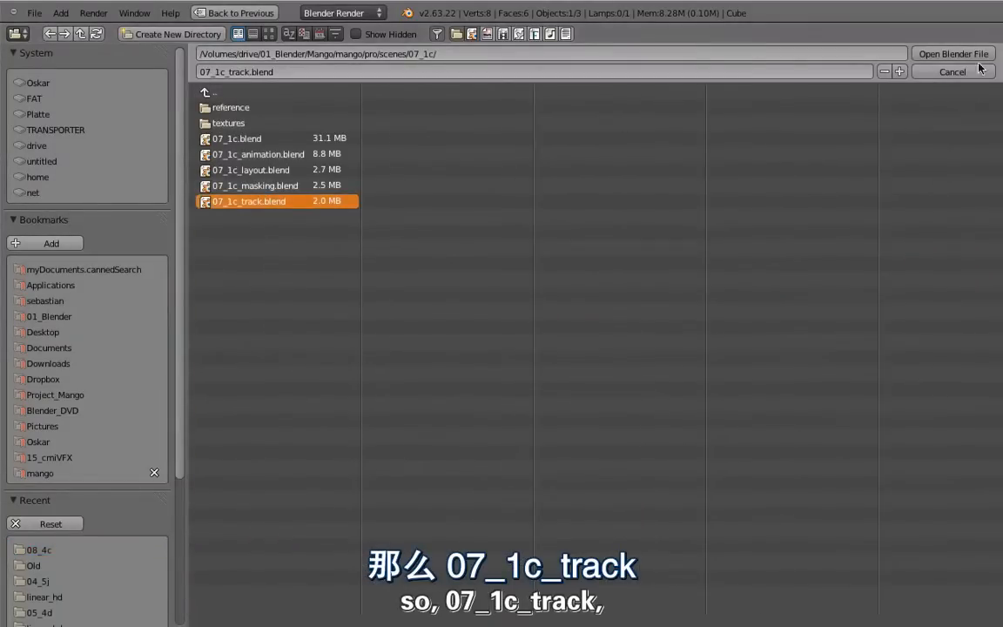
click(952, 53)
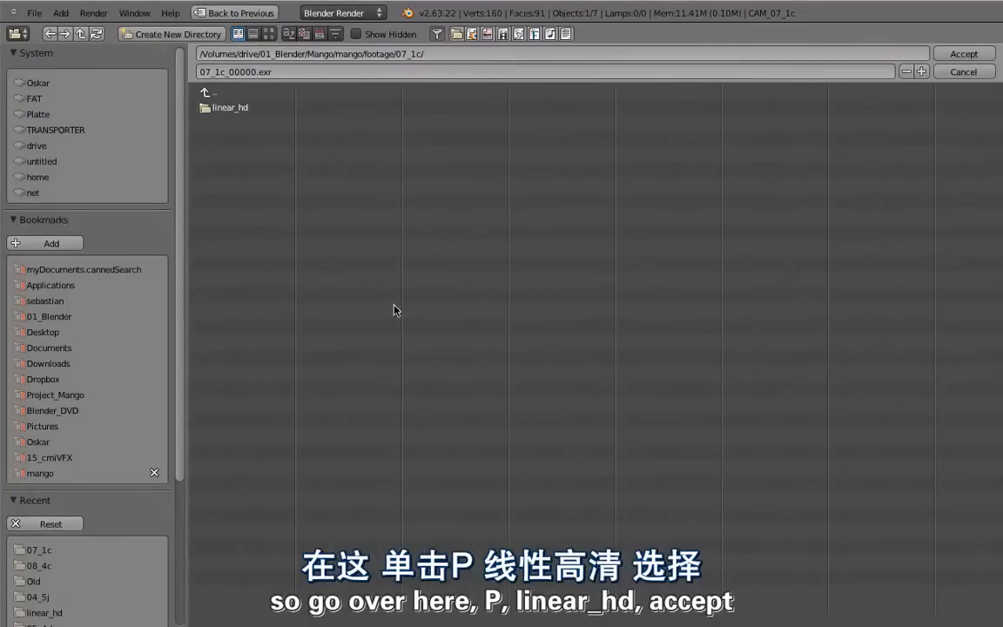
double_click(230, 107)
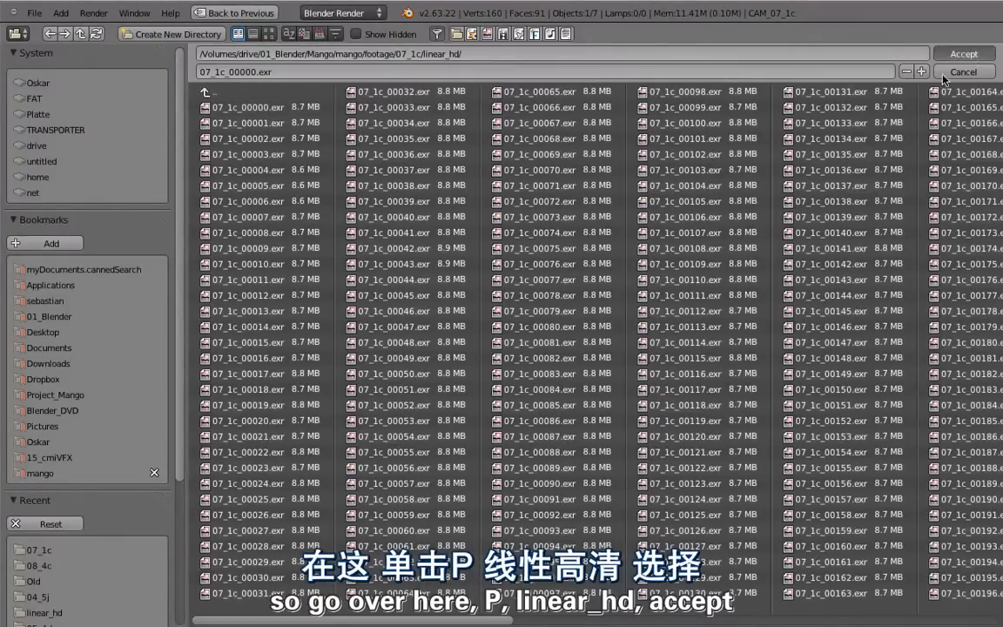
click(962, 53)
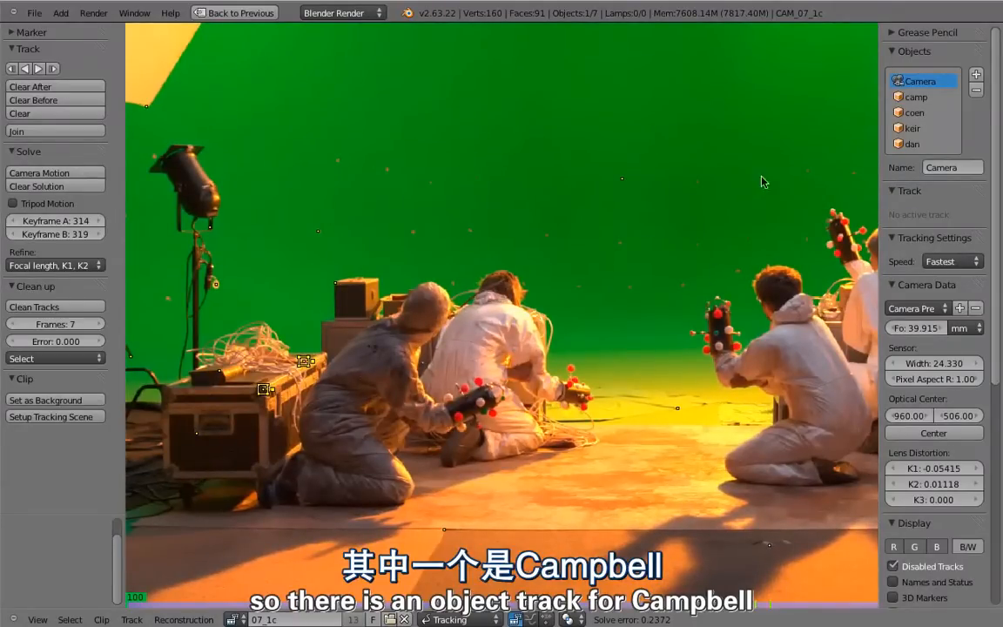
- Select the camp object track and enable marker Path display
click(916, 97)
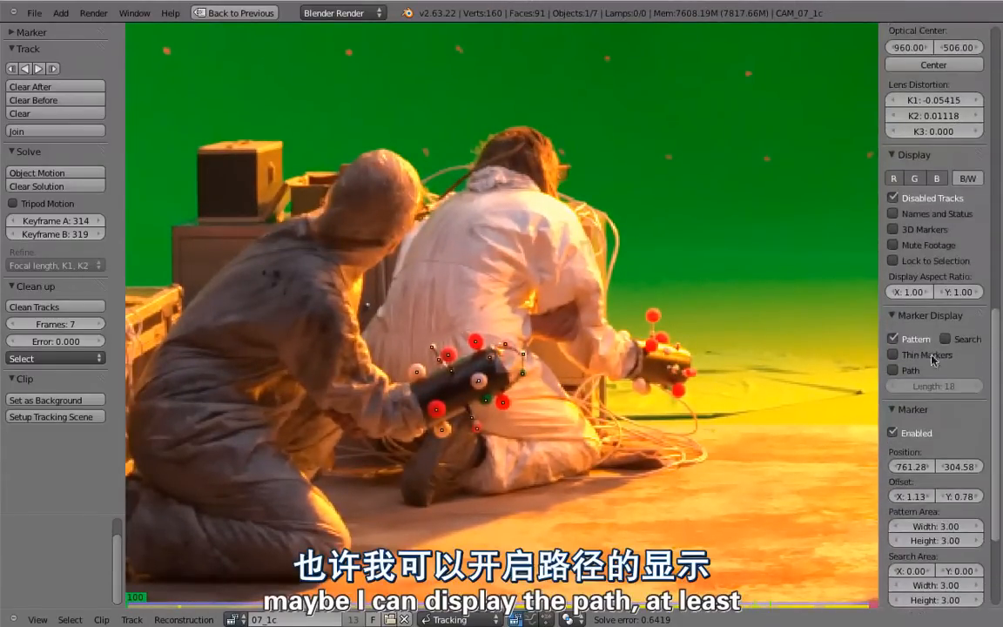
click(892, 369)
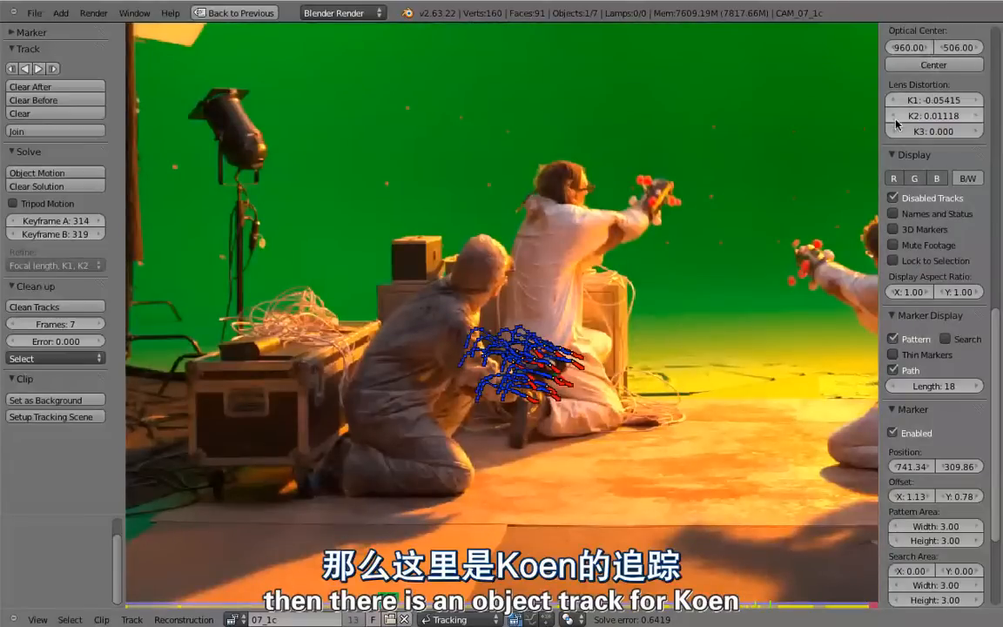
scroll(down, 3)
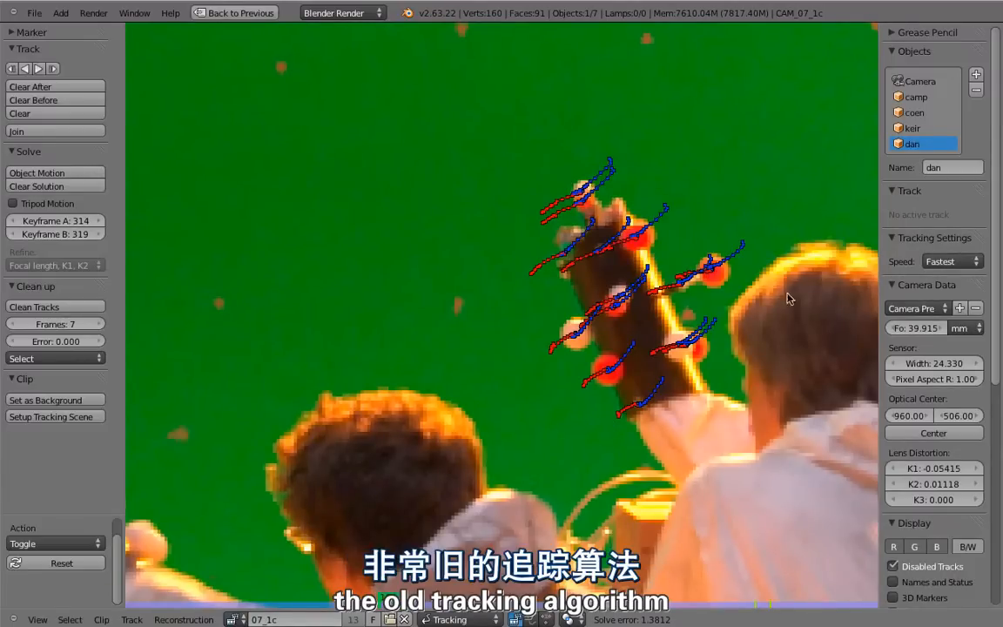
mouse_move(528, 303)
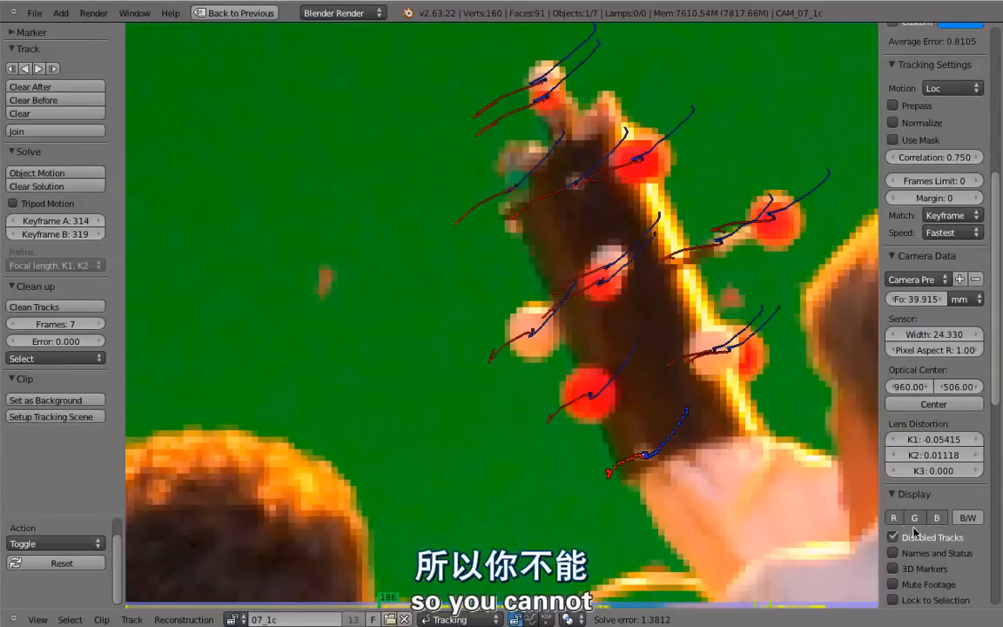
- Scroll the clip editor sidebar to inspect Dan's track settings
scroll(down, 3)
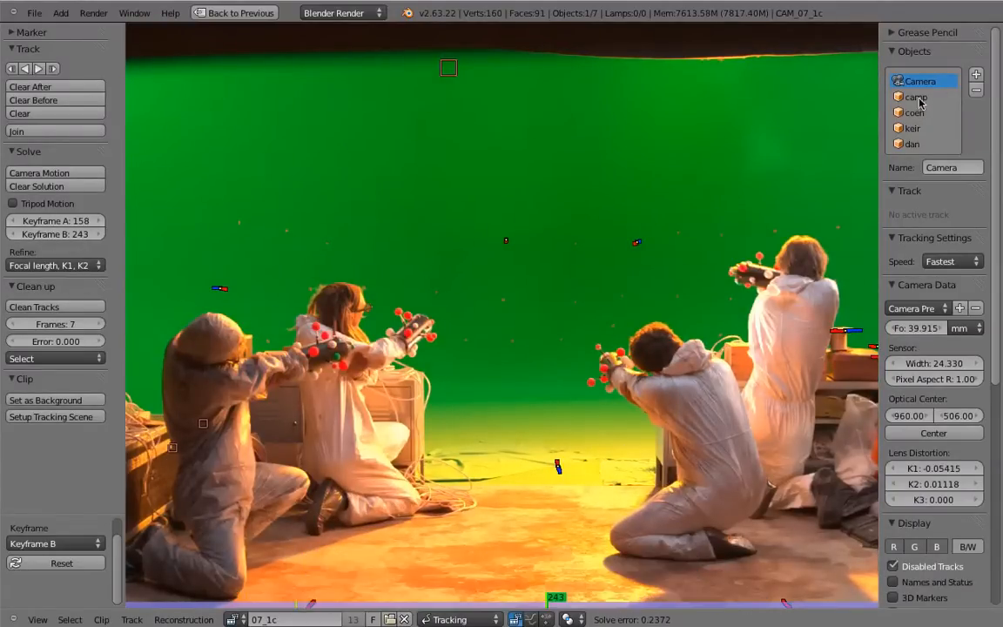
- Switch between camp, Camera, and back to camp to compare Keyframe A/B
click(914, 97)
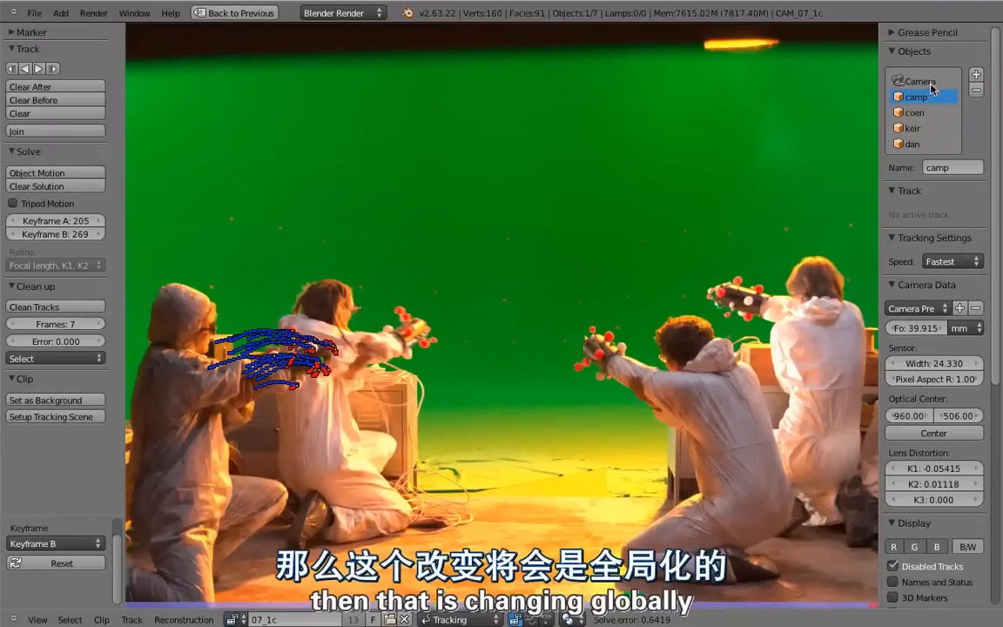
click(920, 81)
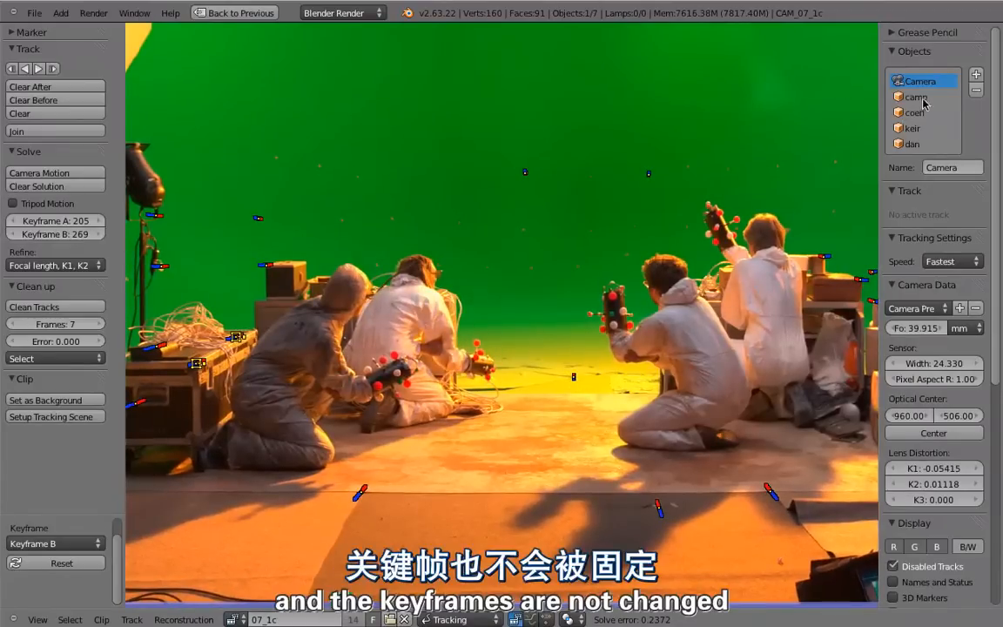
click(911, 128)
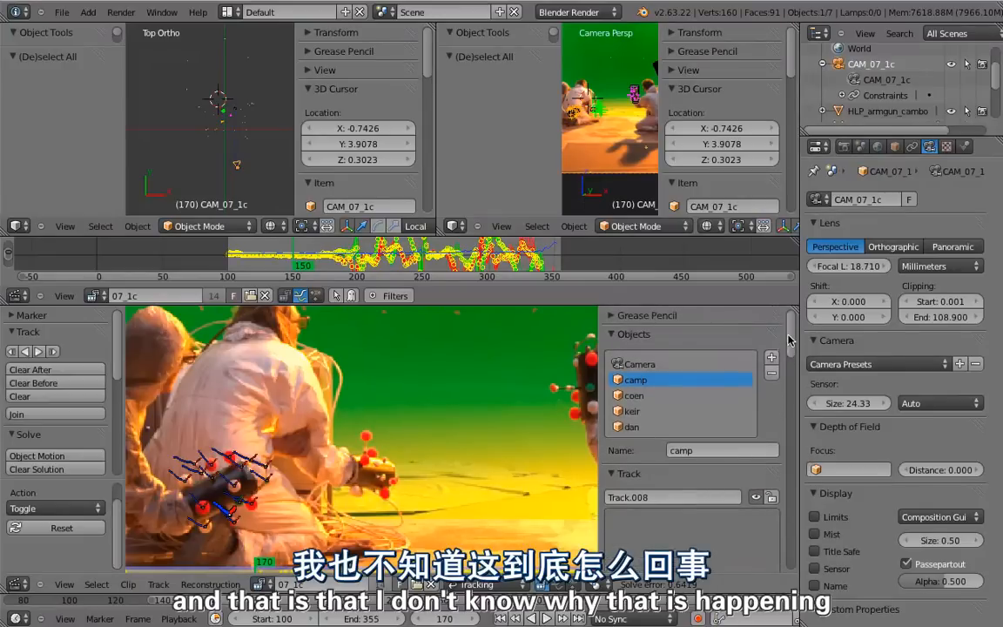
mouse_move(474, 416)
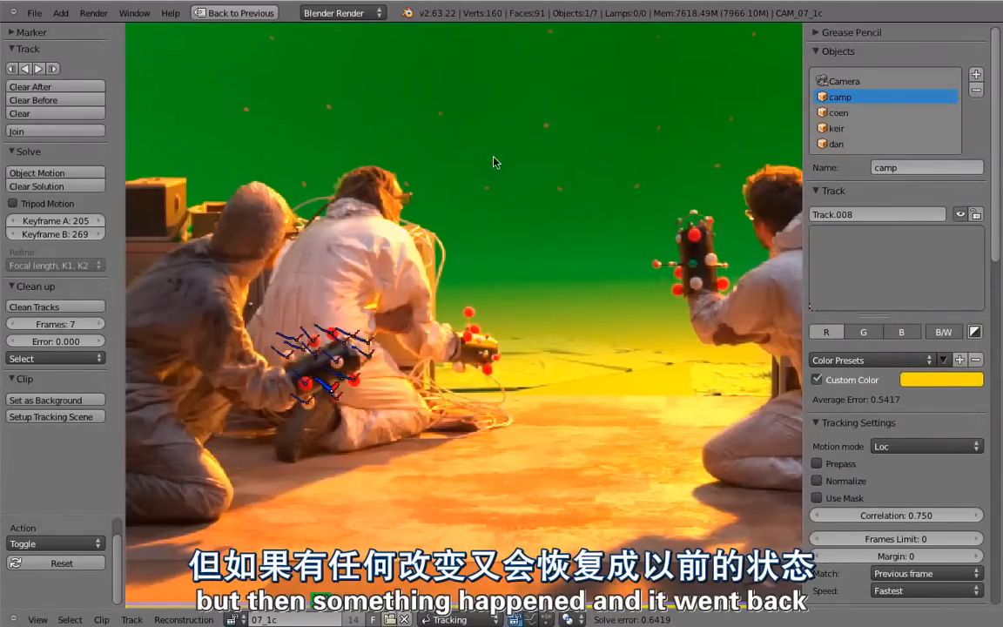
- Select the camera track's Camera Data to set its focal length to 18.710
click(843, 80)
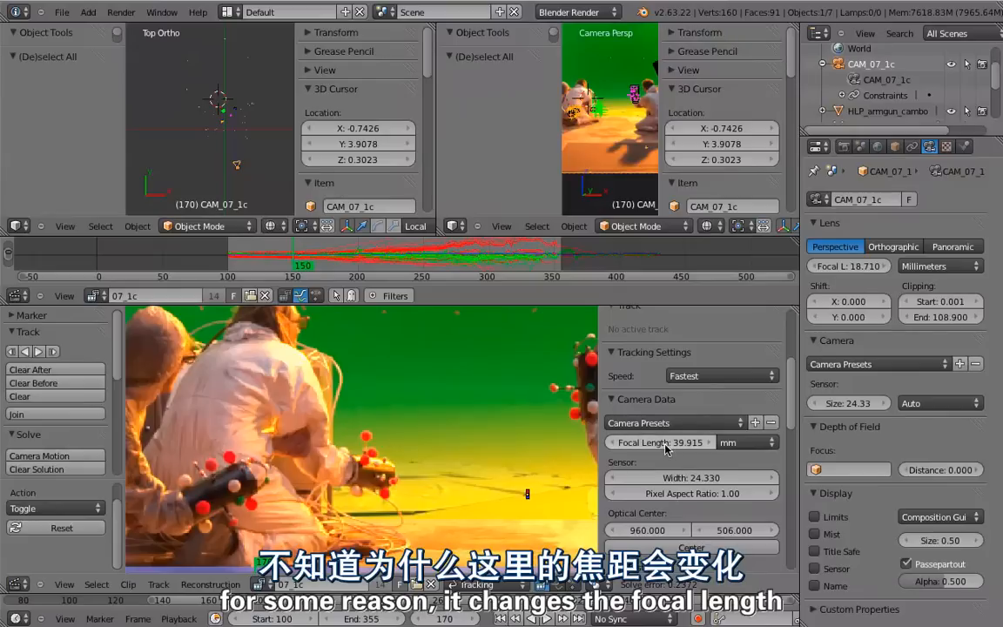
mouse_move(663, 448)
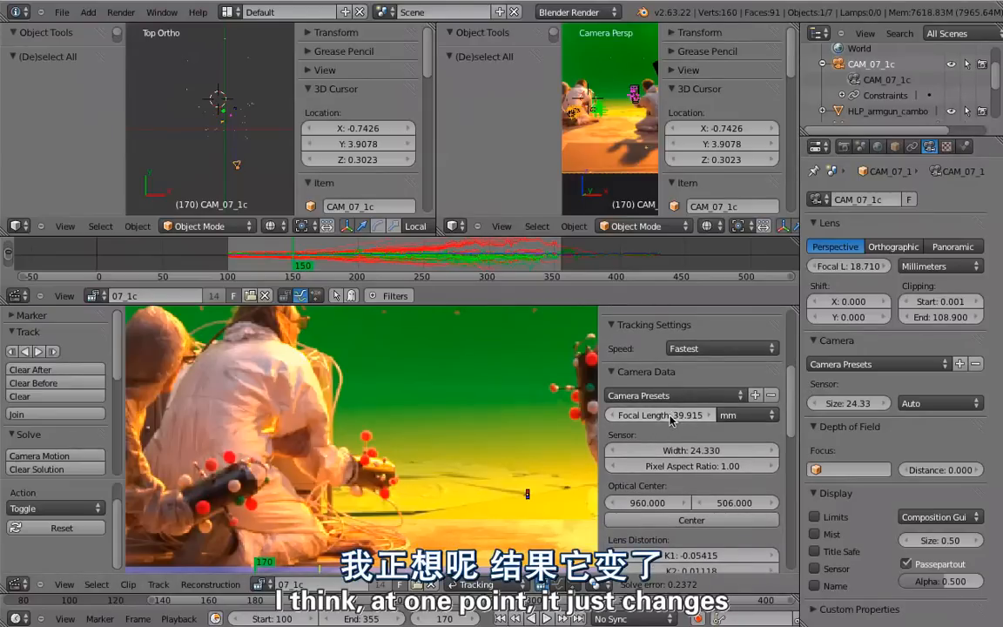
mouse_move(662, 415)
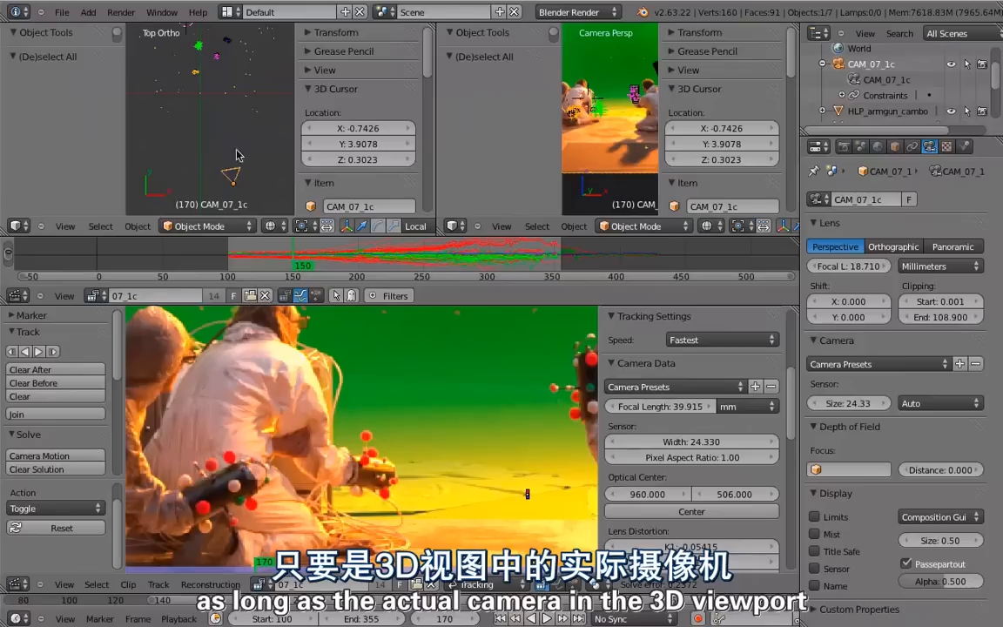
mouse_move(227, 171)
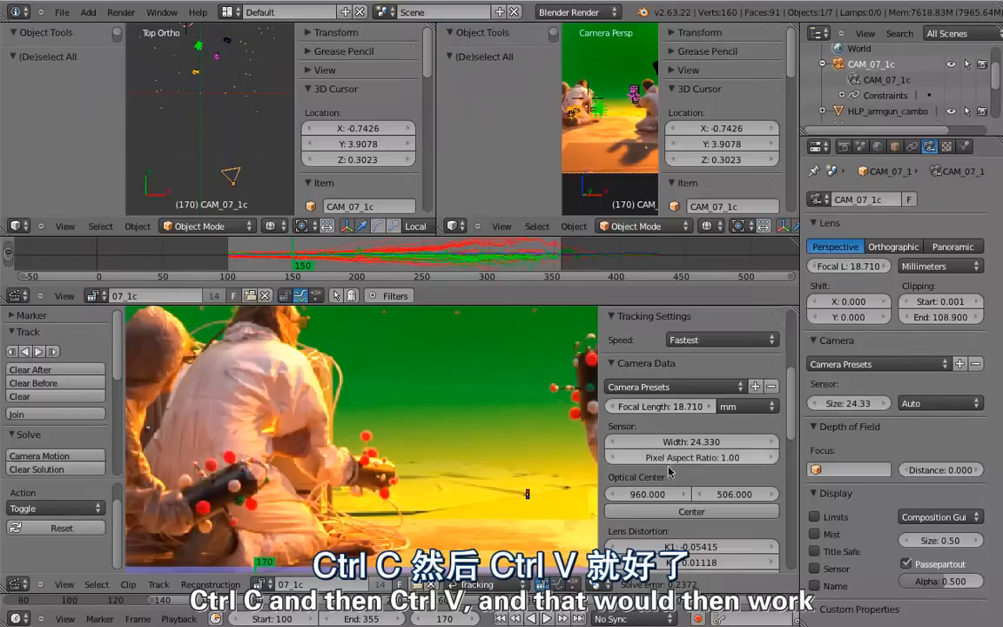
mouse_move(440, 335)
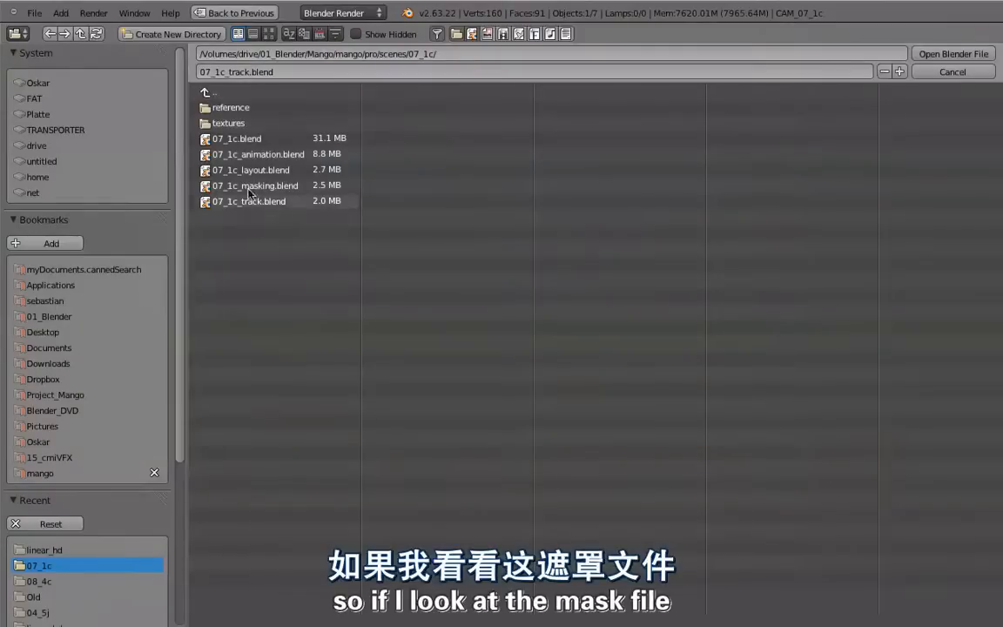
- Select 07_1c_masking.blend and open it
click(254, 184)
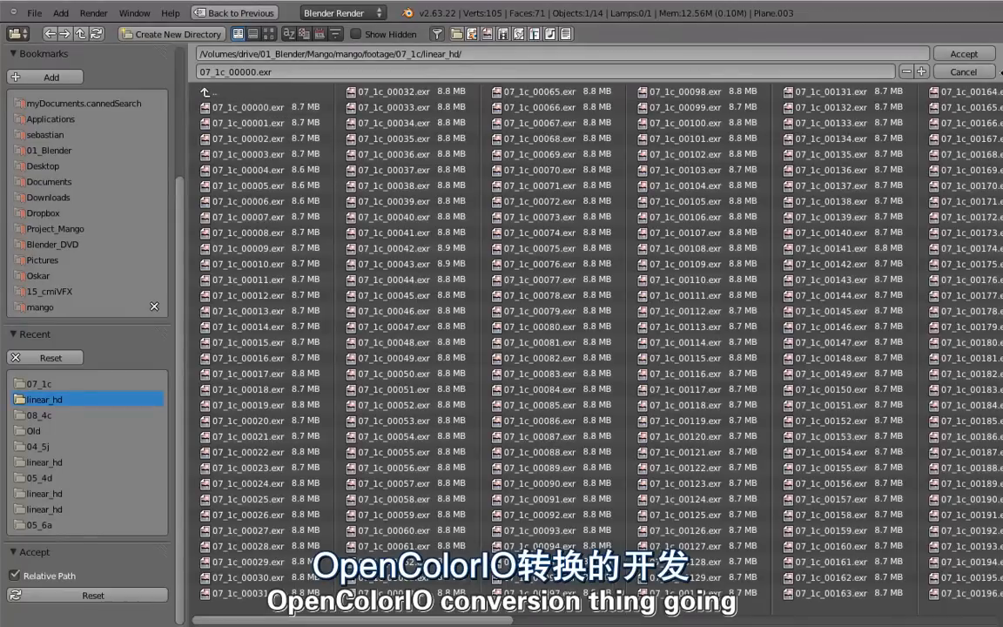
click(964, 71)
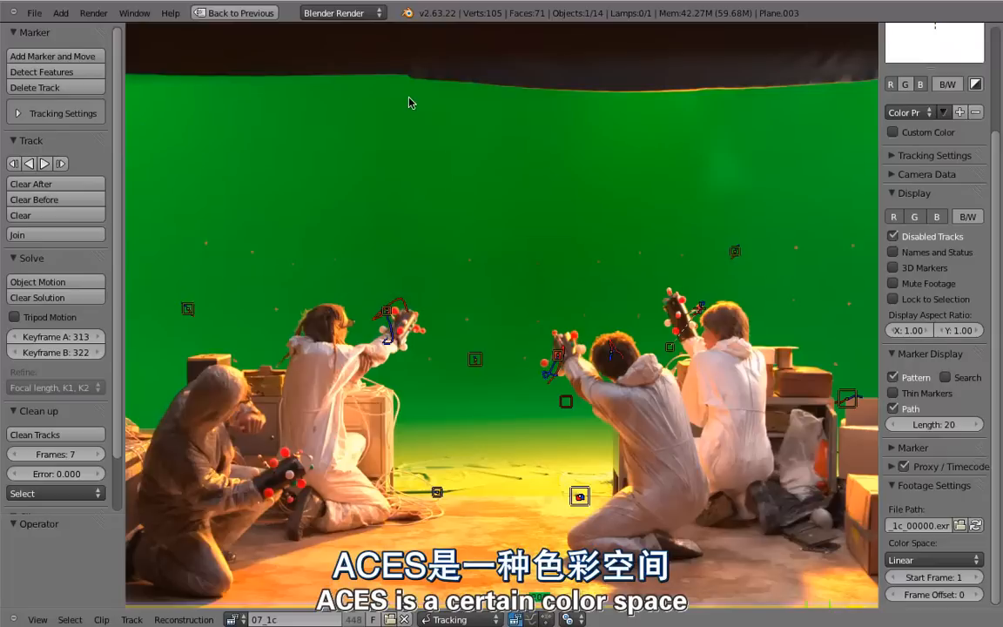
mouse_move(511, 329)
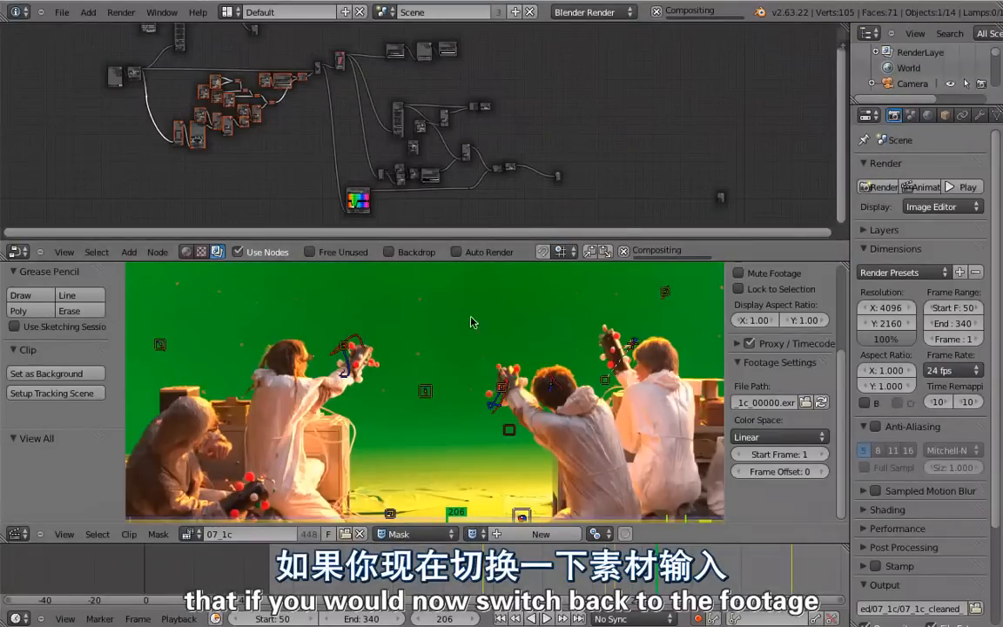
mouse_move(468, 348)
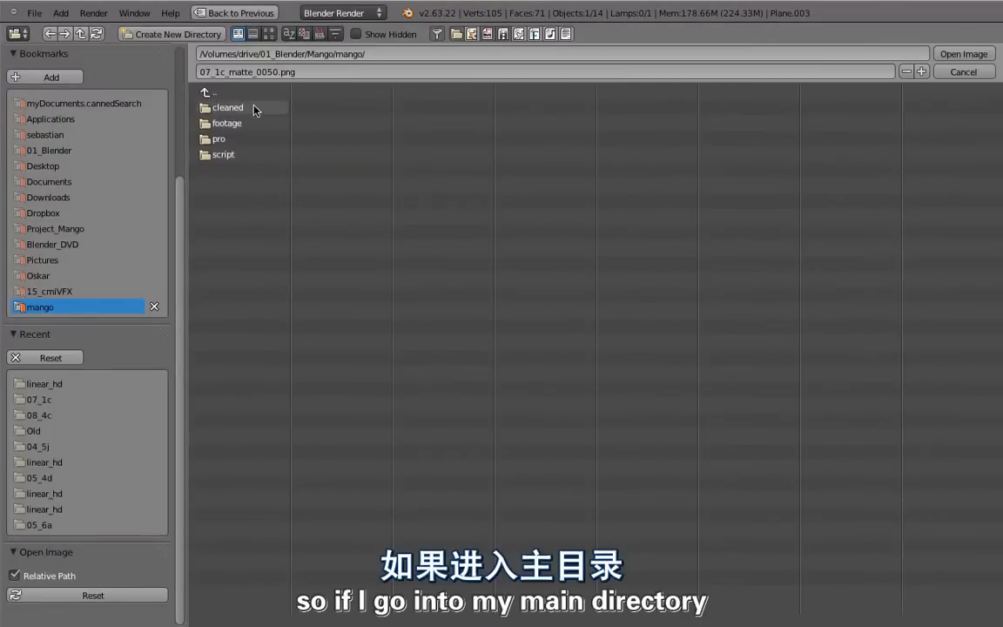
- Browse into cleaned > 07_1c > matte to view the cleaned matte frames
double_click(227, 107)
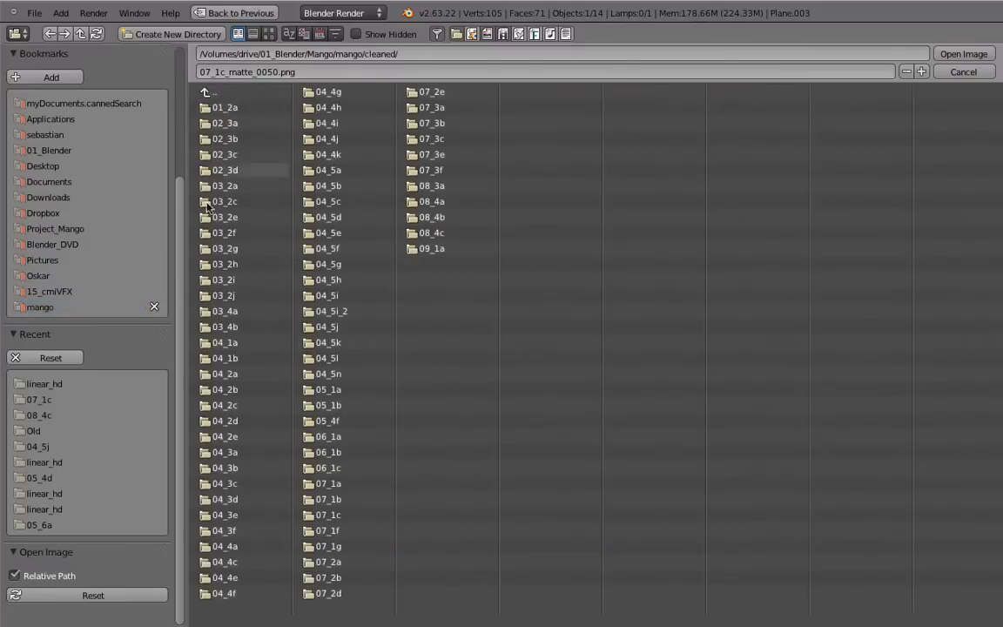
click(328, 515)
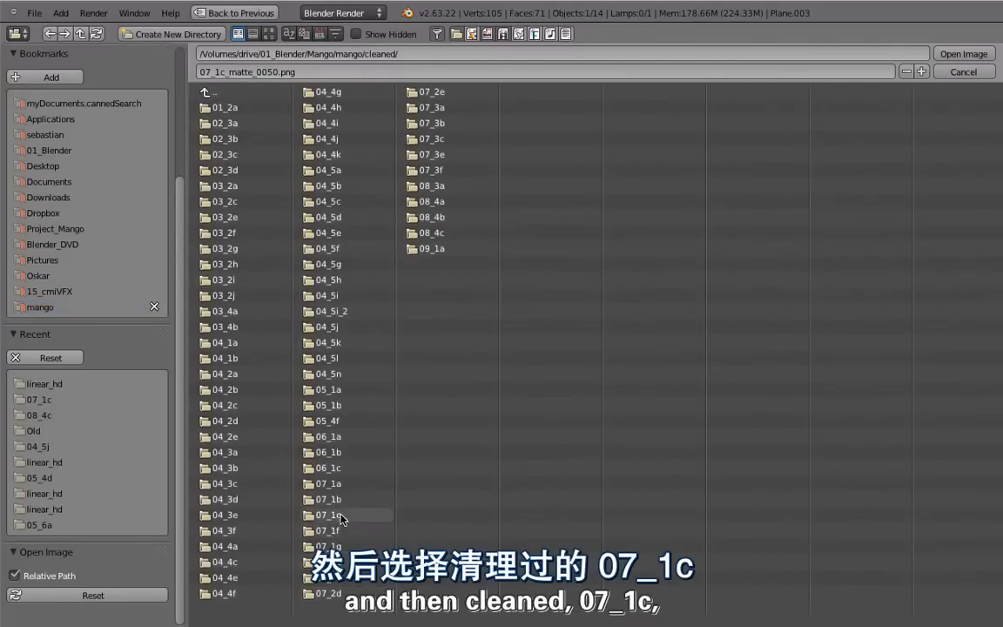
double_click(328, 515)
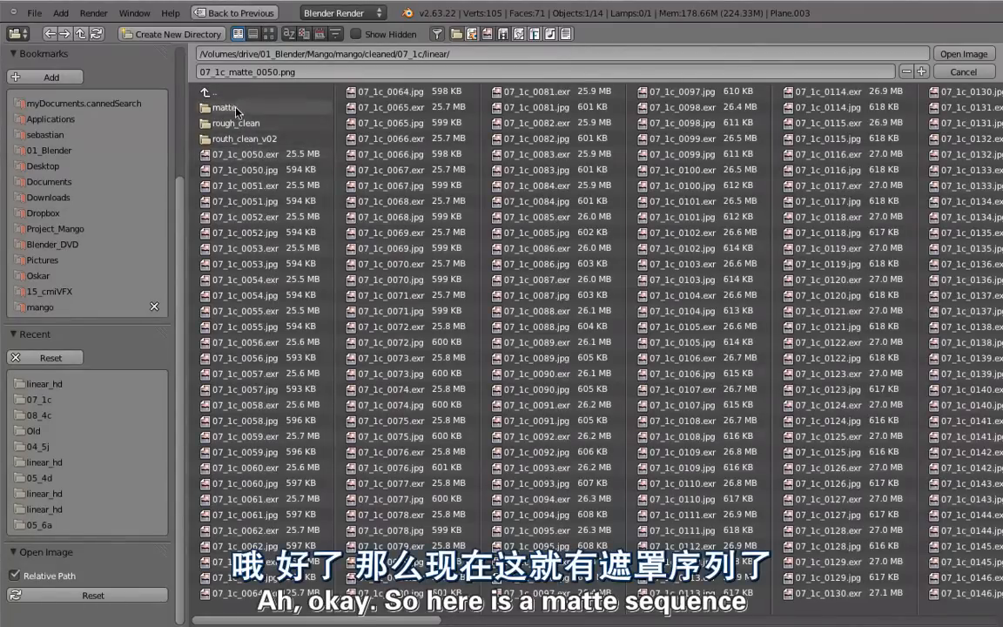
double_click(224, 107)
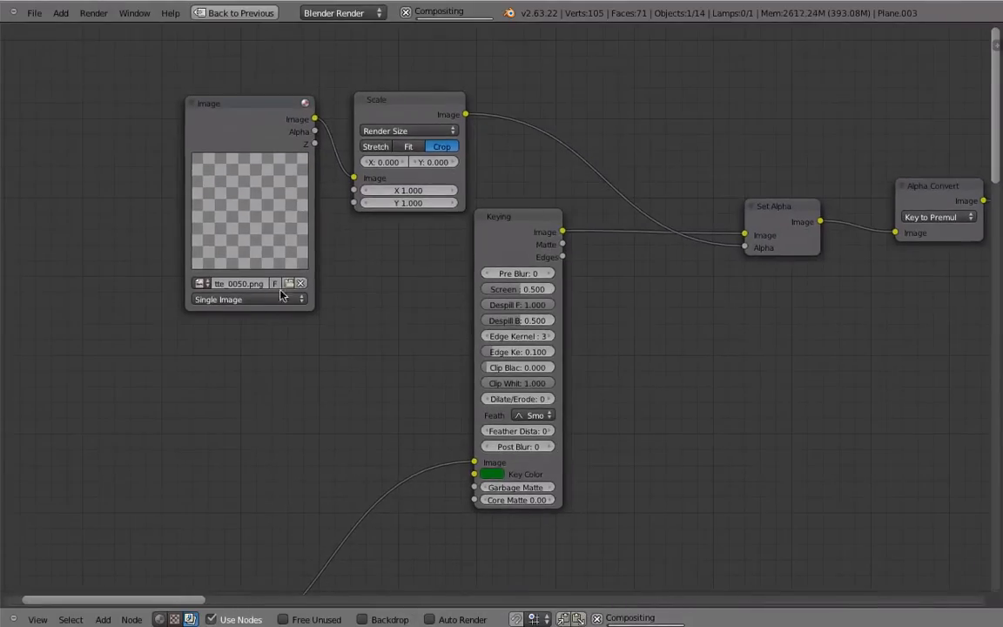
- Enable the Node Editor backdrop to show the keyed 07_1c plate
click(248, 299)
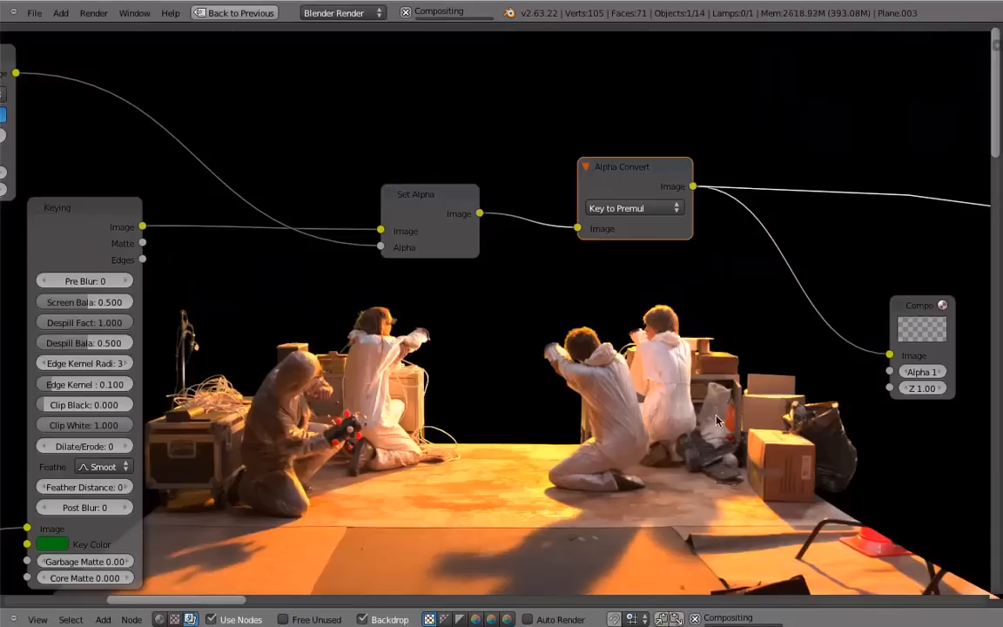
mouse_move(557, 378)
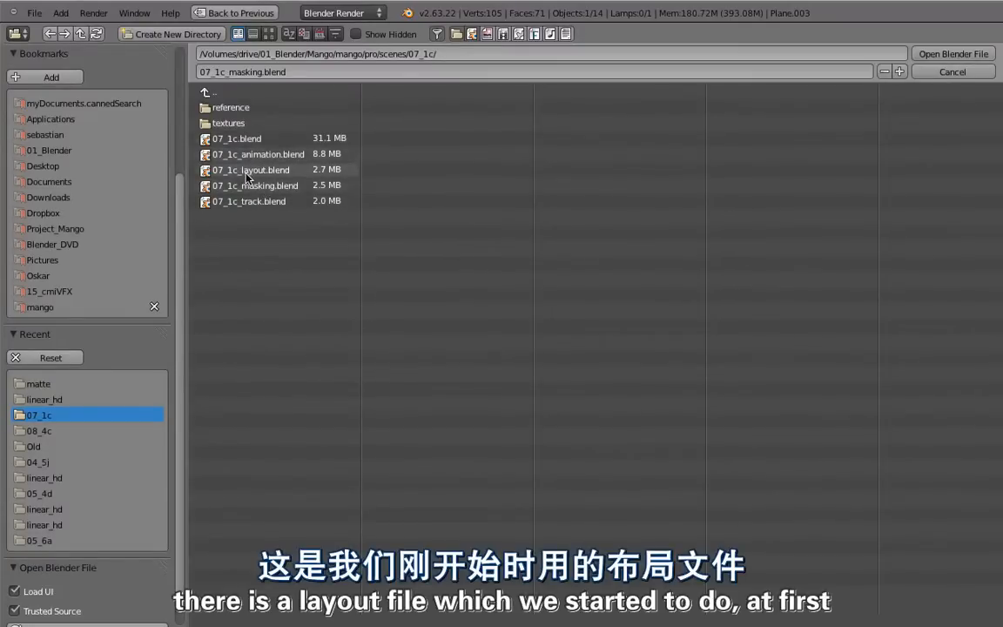
mouse_move(248, 172)
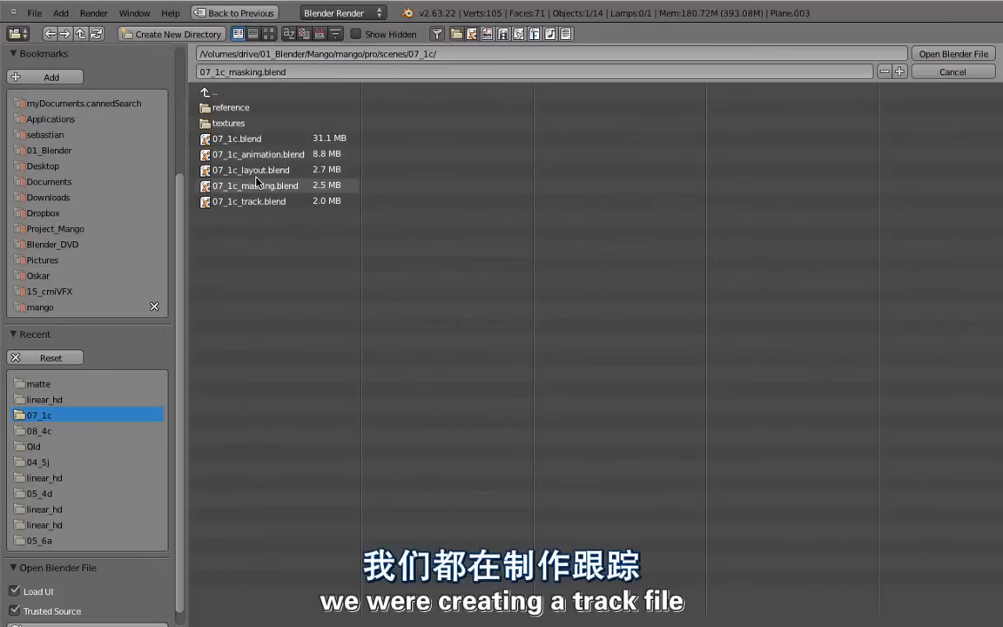
mouse_move(378, 326)
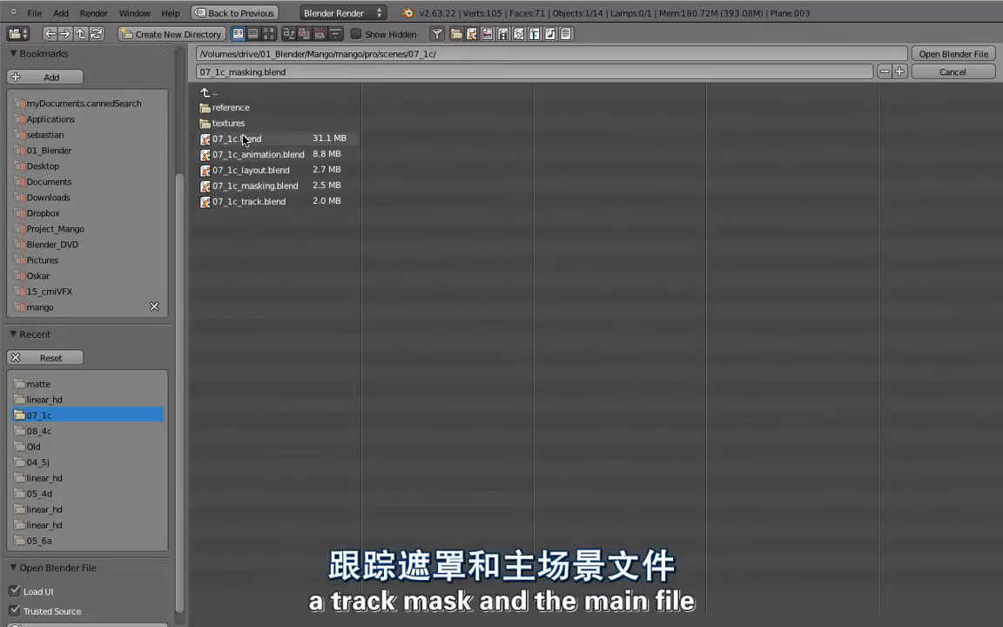
- Pick 07_1c.blend from the shot's scene files
click(236, 137)
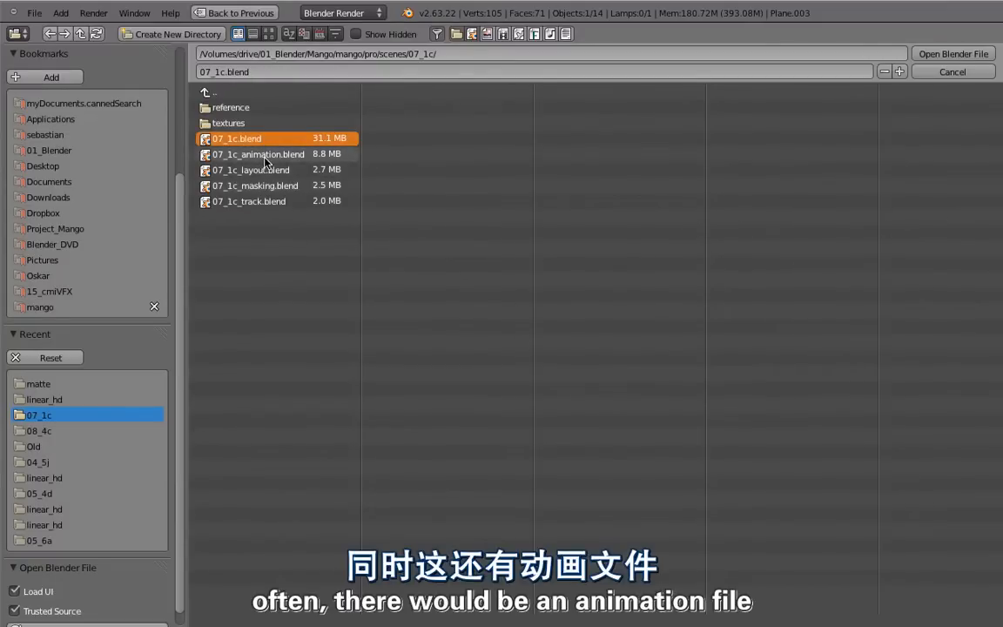
- Load the 07_1c.blend scene with its Cycles setup and quadbot proxy rig
click(258, 154)
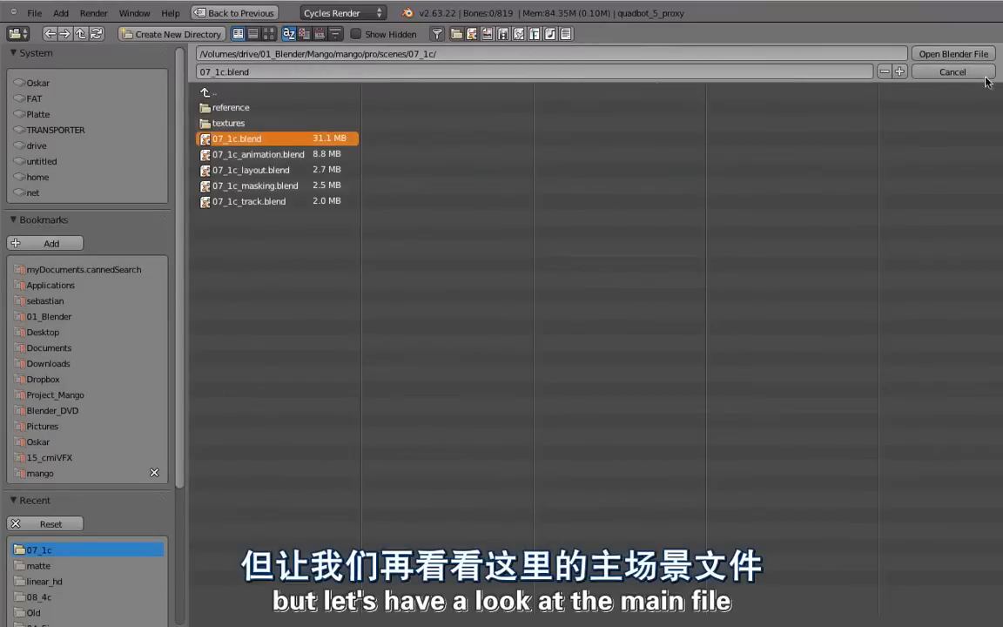
- Cancel the leftover file browser and select an armgun rig in the 3D View
click(953, 53)
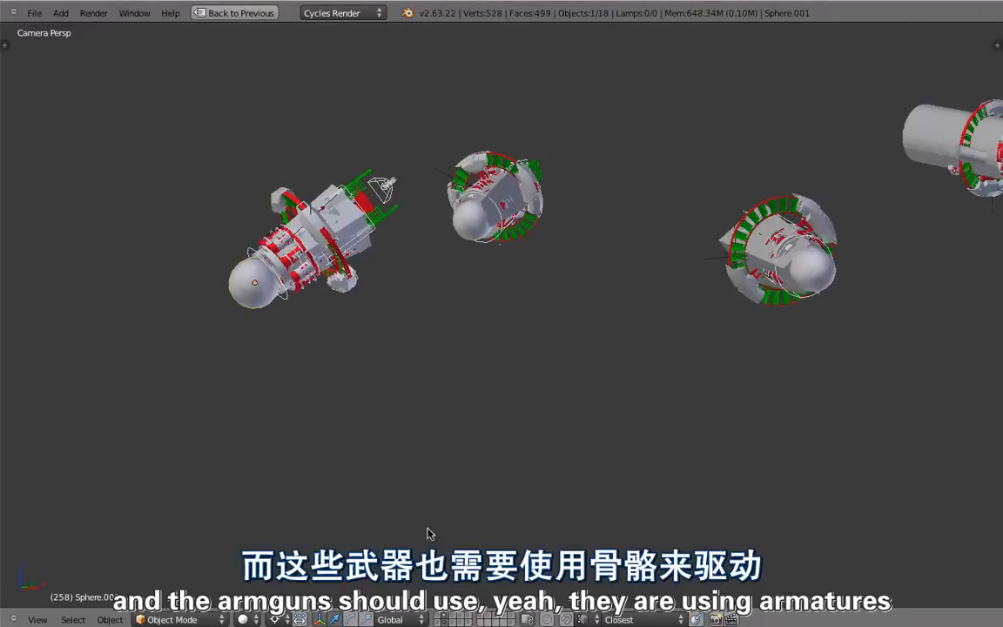
click(246, 289)
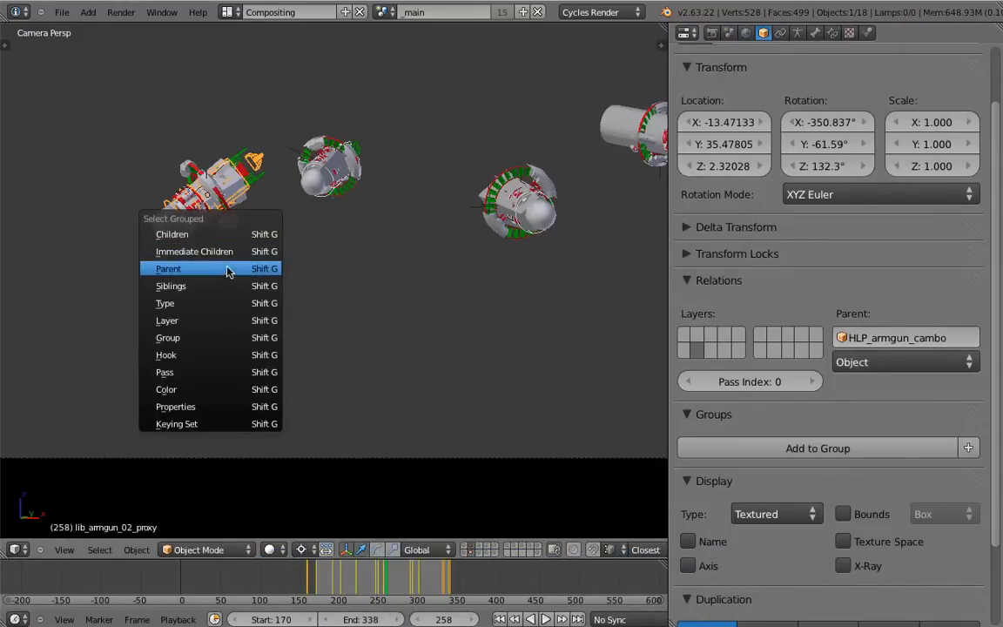
- Select parent HLP_armgun_cambo and view its Copy Location and Copy Rotation constraints
click(168, 268)
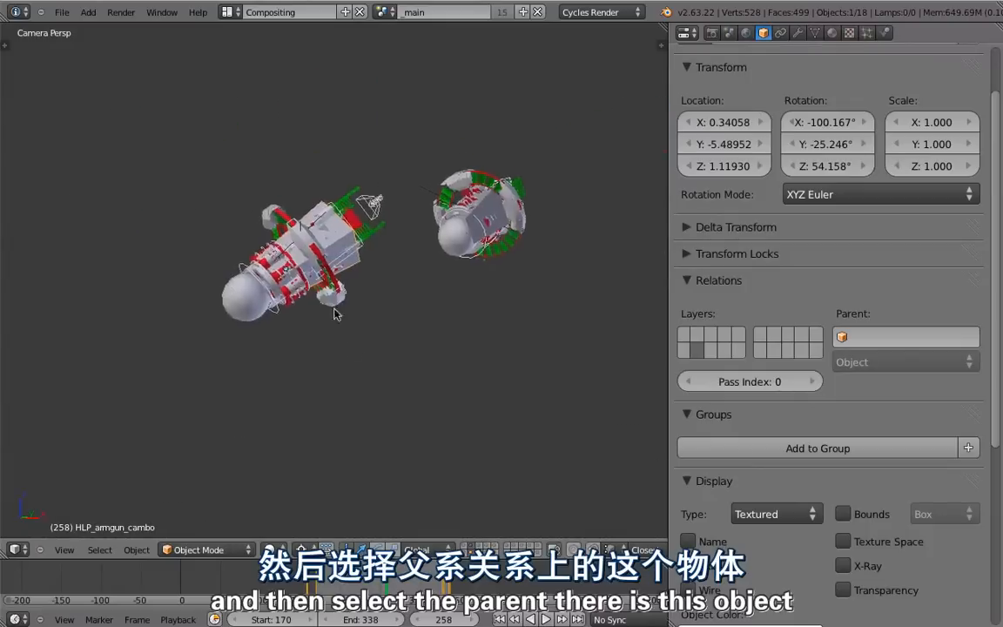
click(780, 34)
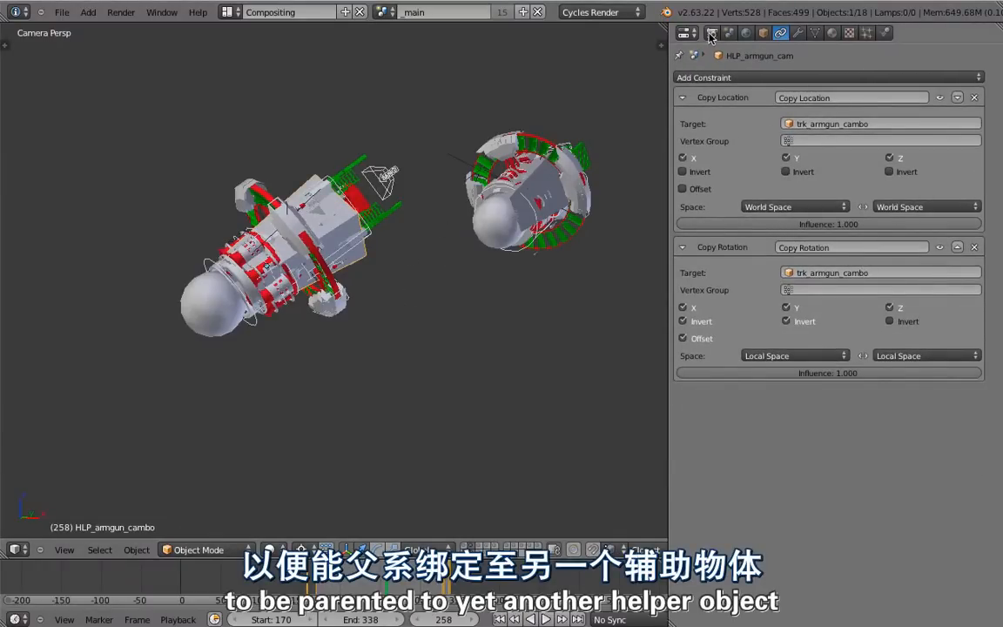
click(687, 32)
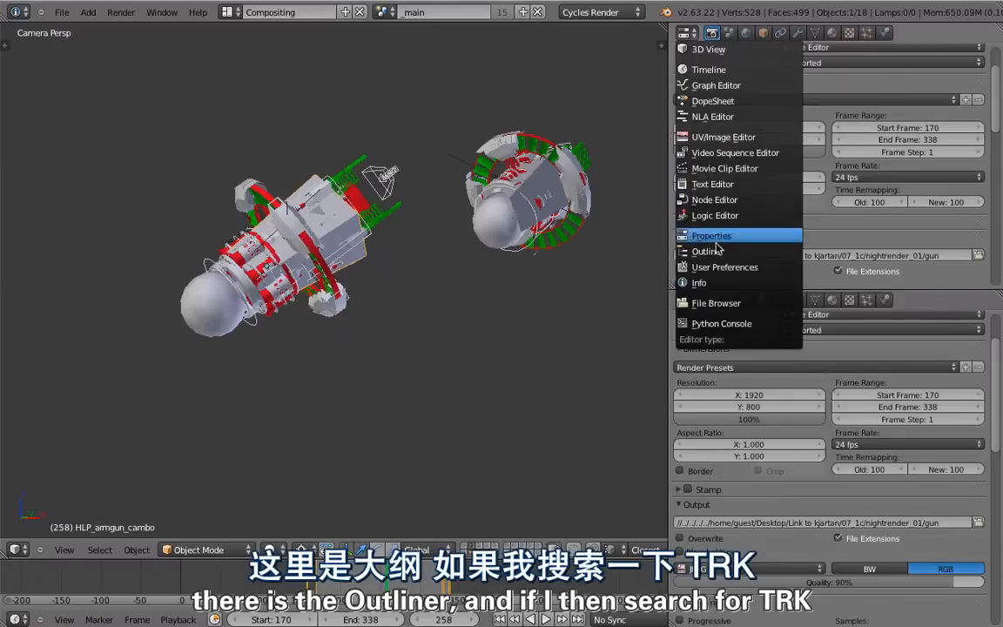
- List 'trk' objects across all scenes in an Outliner, select trk_armgun_cambo, clear filter
click(706, 250)
text(trk)
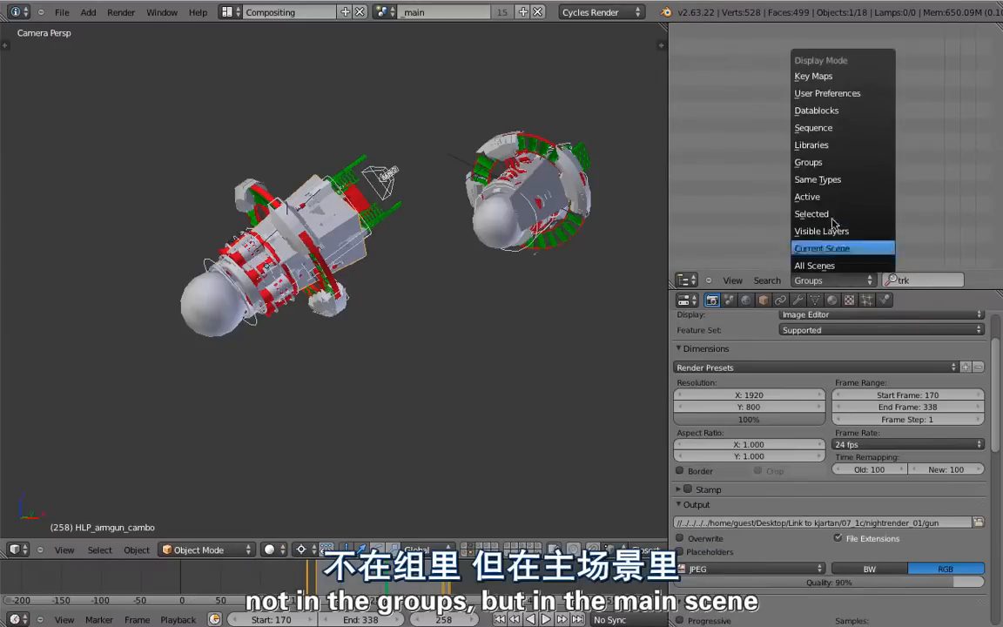
click(815, 264)
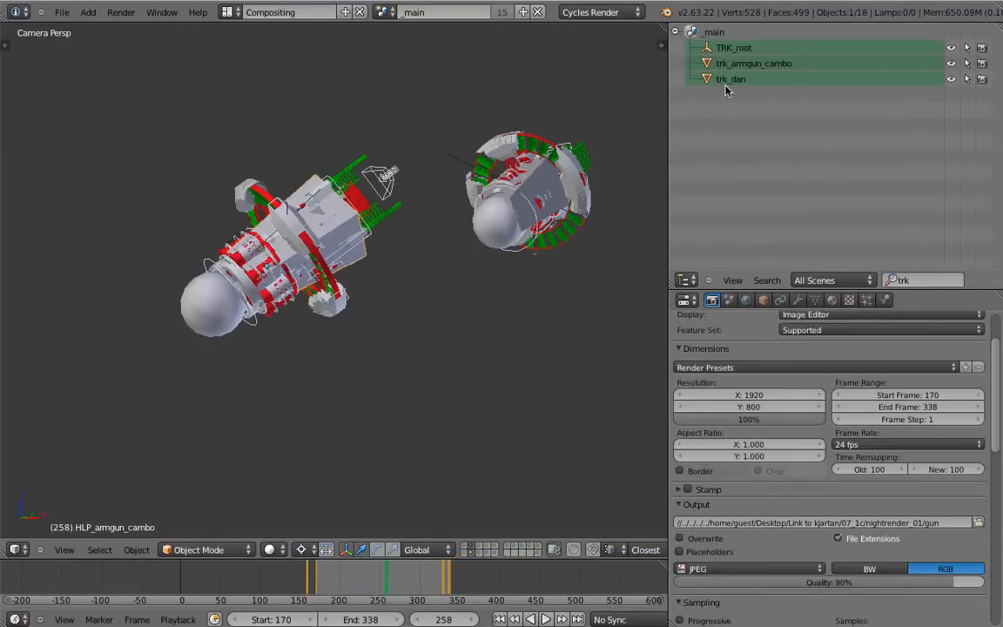
click(753, 62)
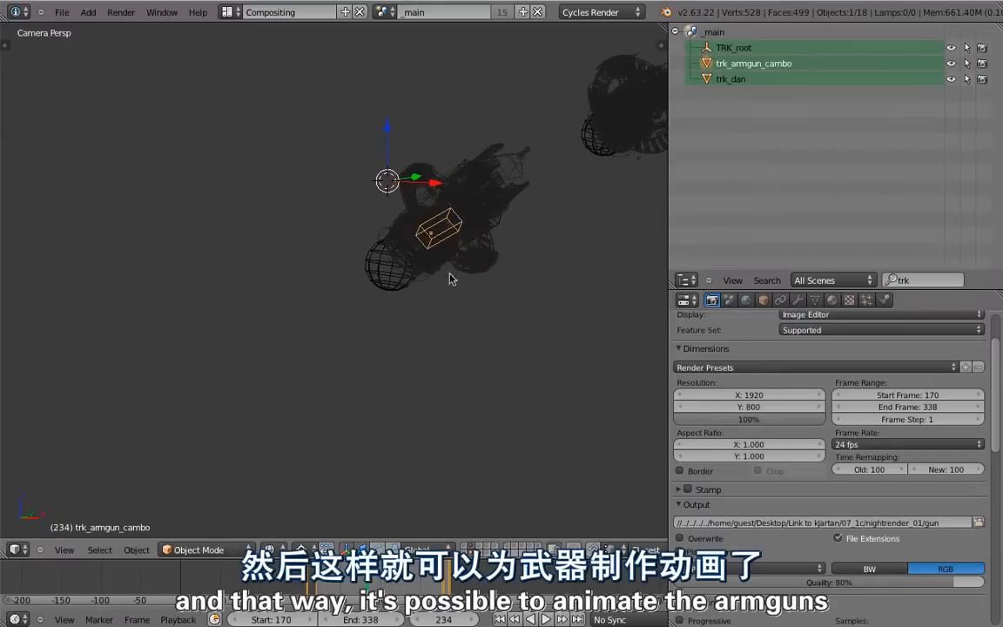
click(546, 619)
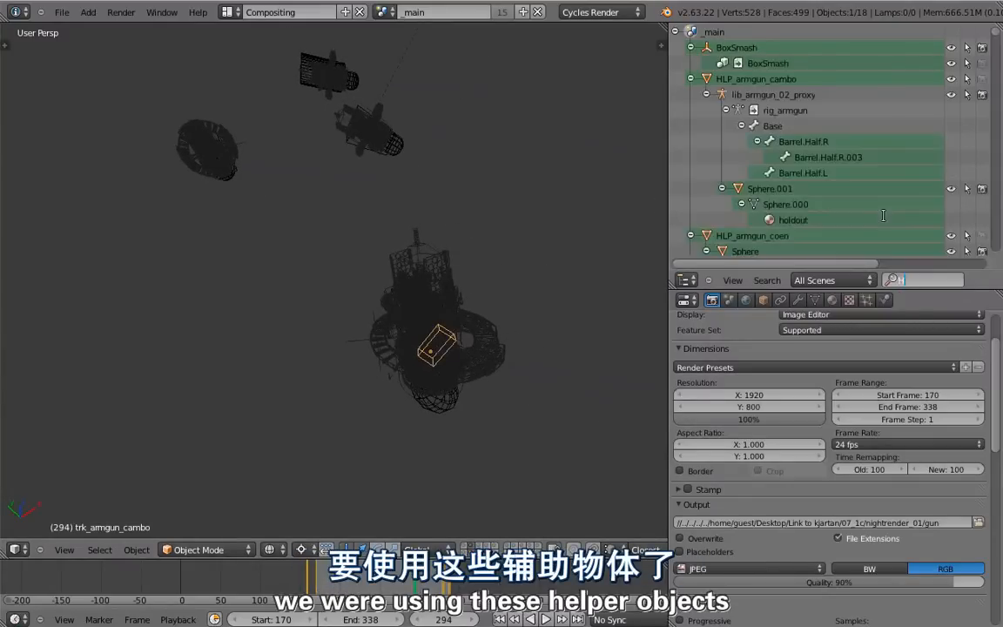
- Filter the Outliner by 'HLP', activate HLP_armgun_cambo and show its constraints
text(HLP)
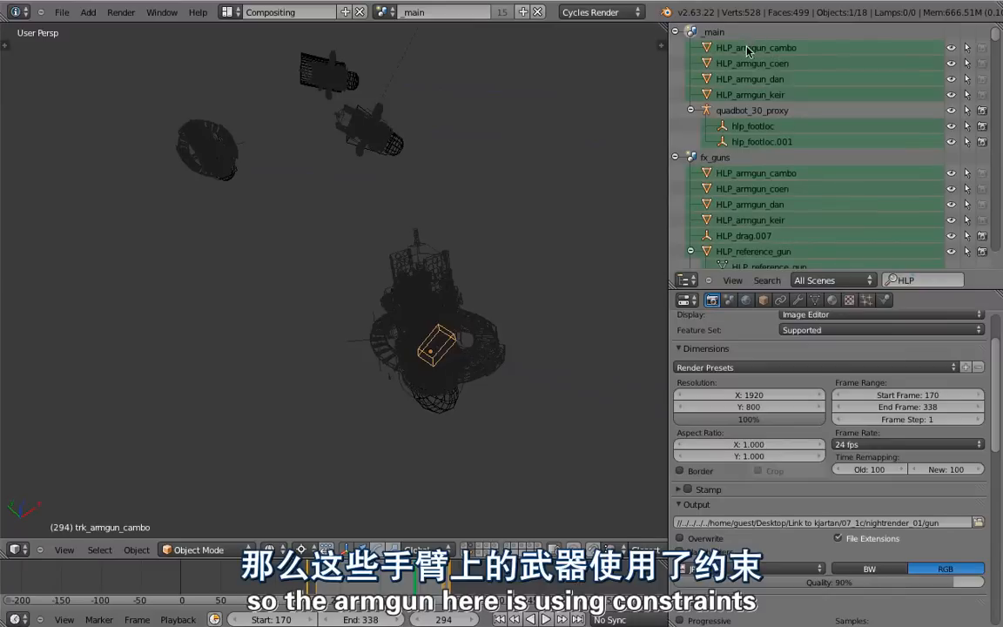
click(781, 299)
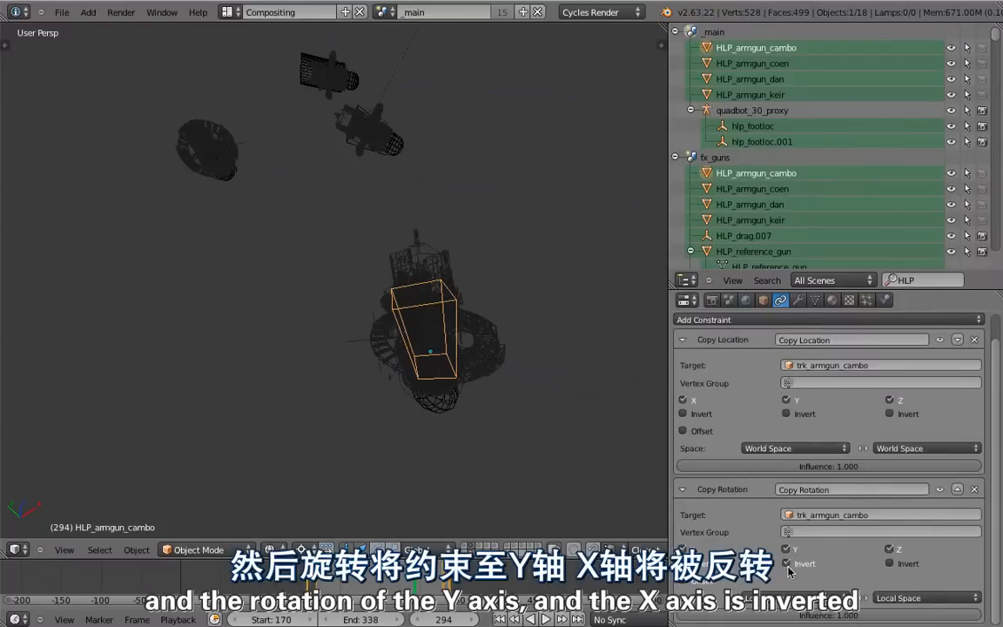
click(787, 548)
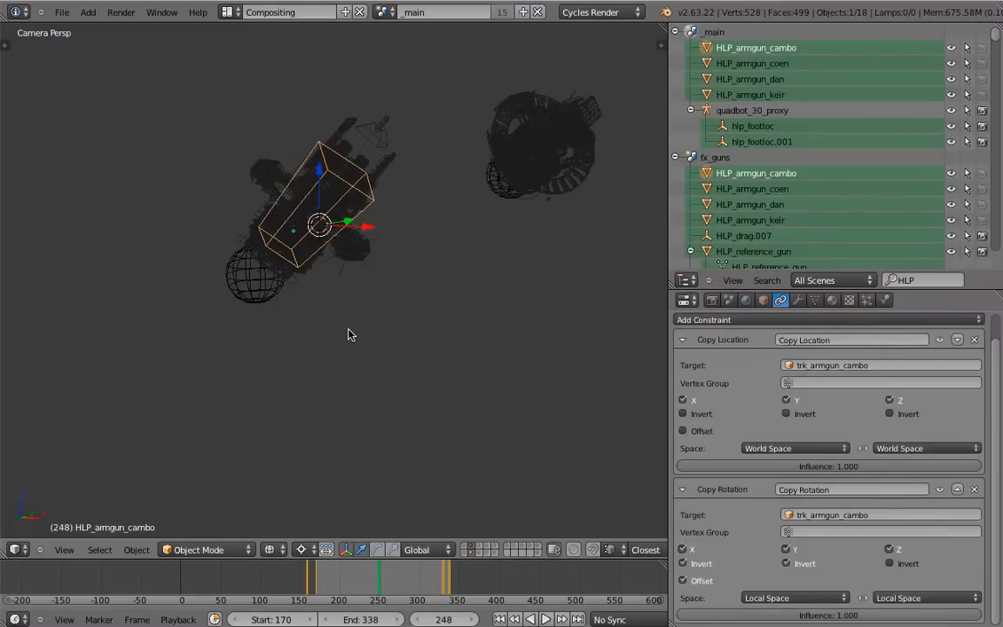
mouse_move(426, 418)
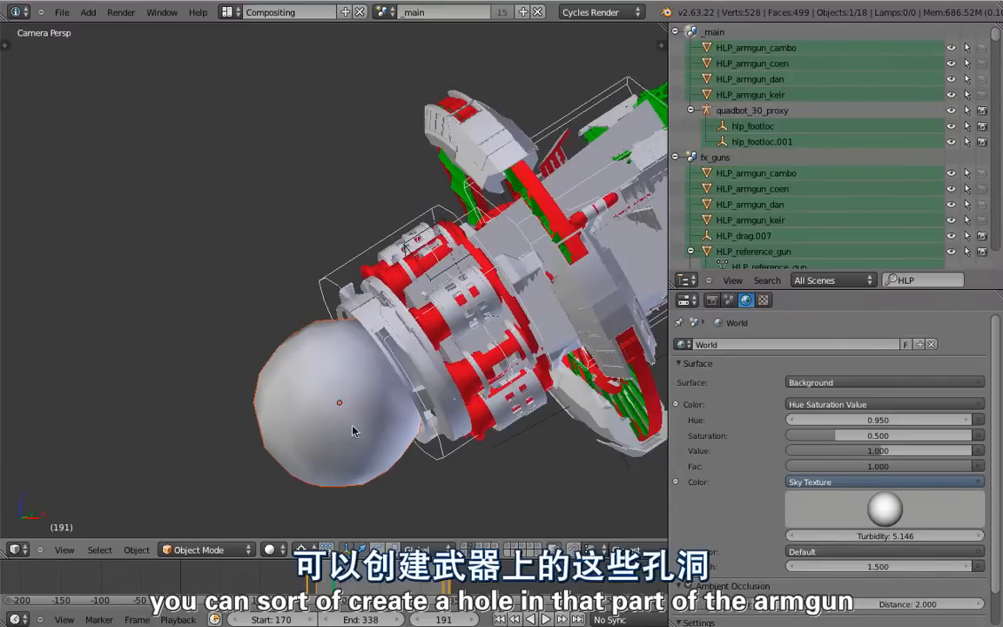
mouse_move(389, 412)
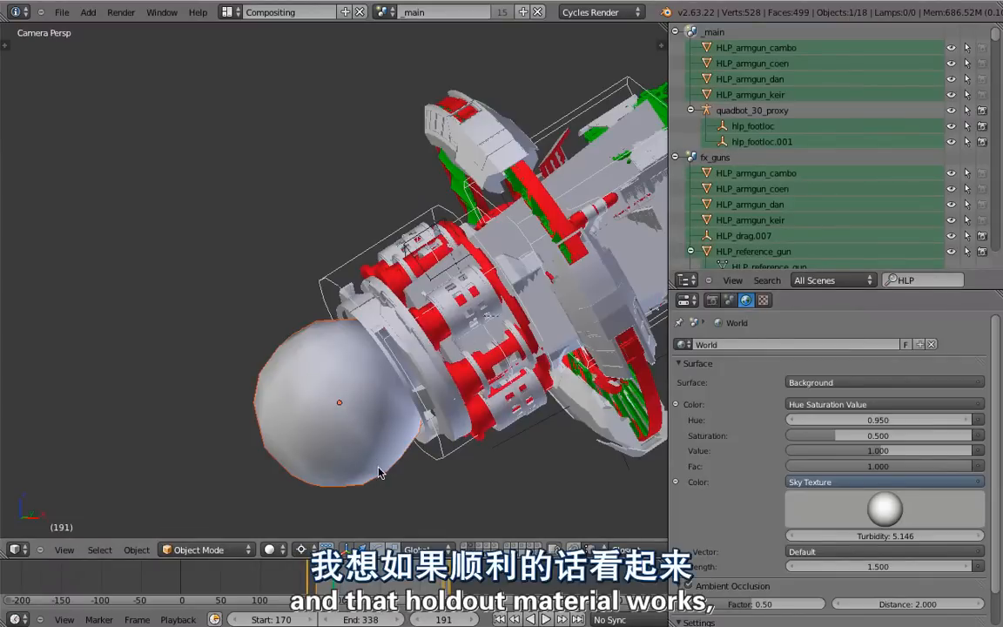
mouse_move(329, 402)
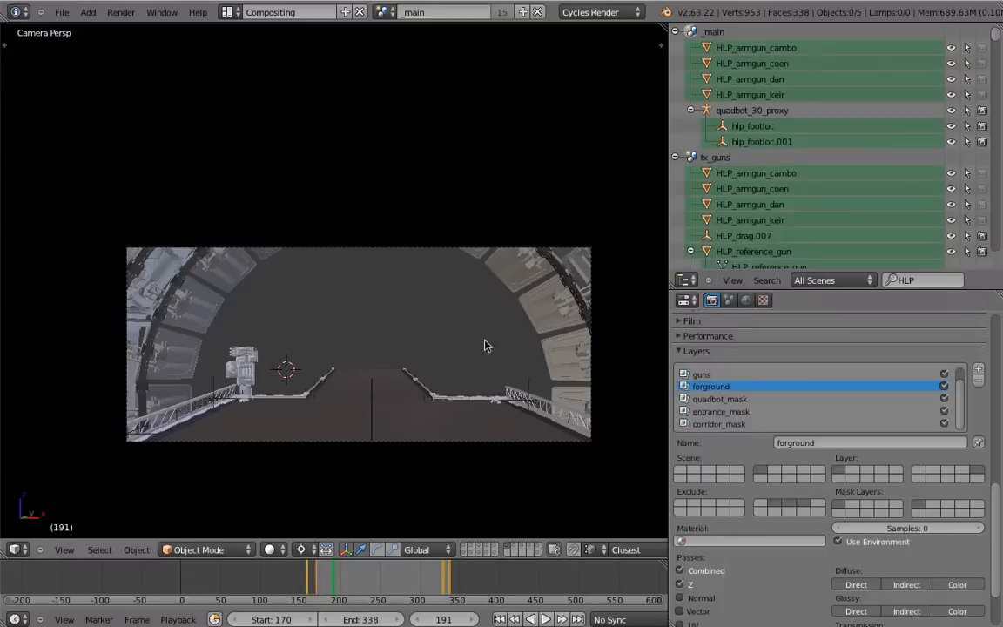
mouse_move(457, 402)
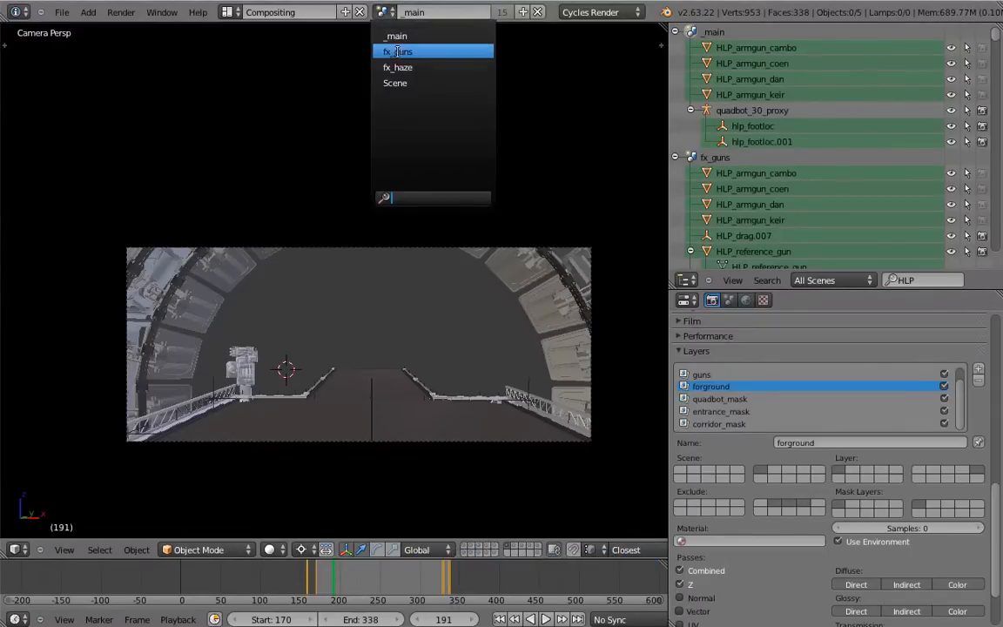
- Open the fx_guns scene to inspect its particle gun effects
click(398, 51)
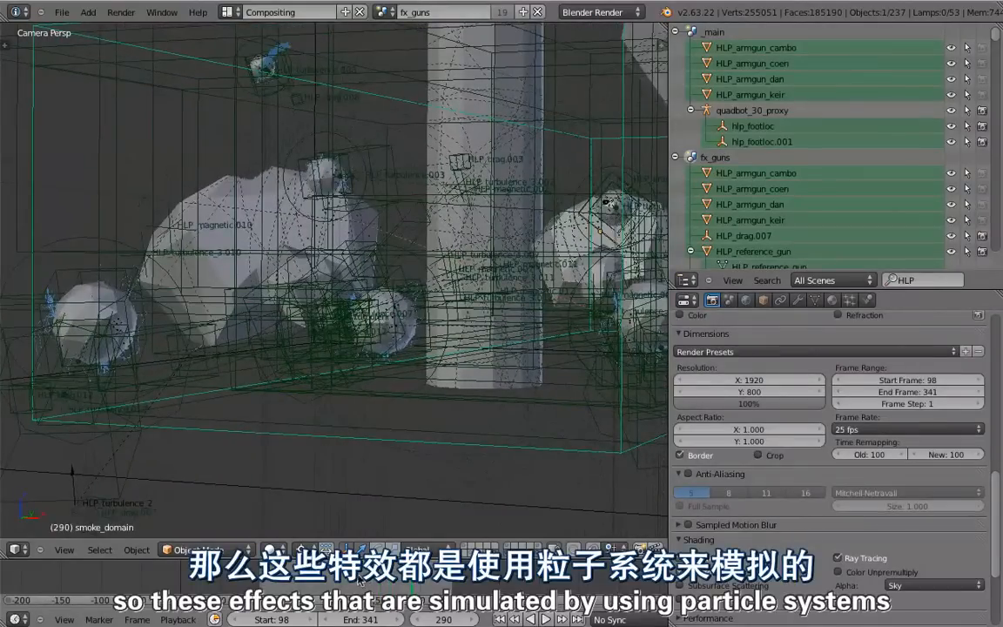
mouse_move(808, 313)
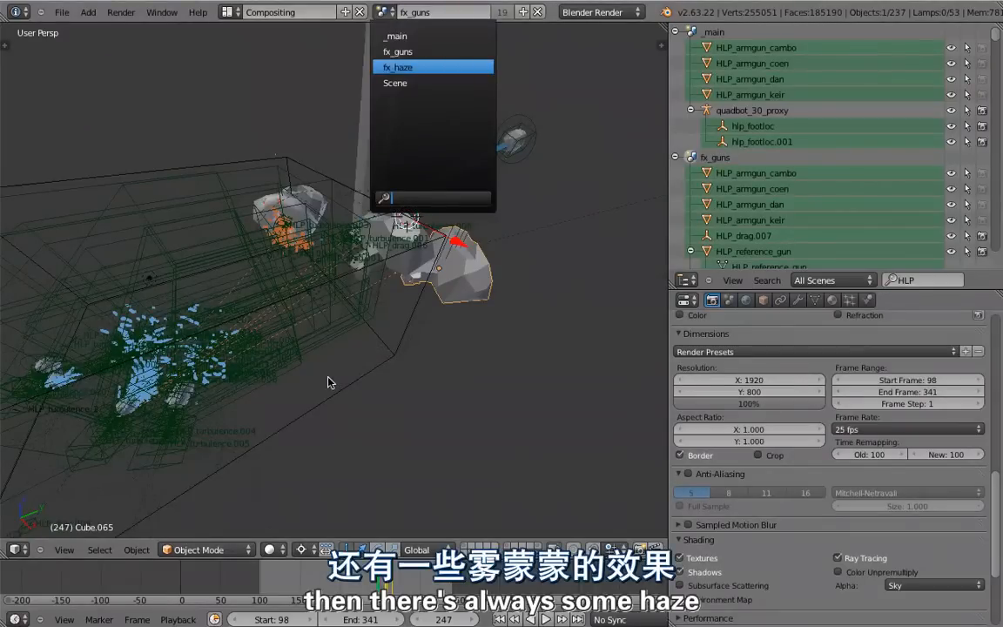
- View the fx_haze scene, then switch to the empty default Scene
click(397, 67)
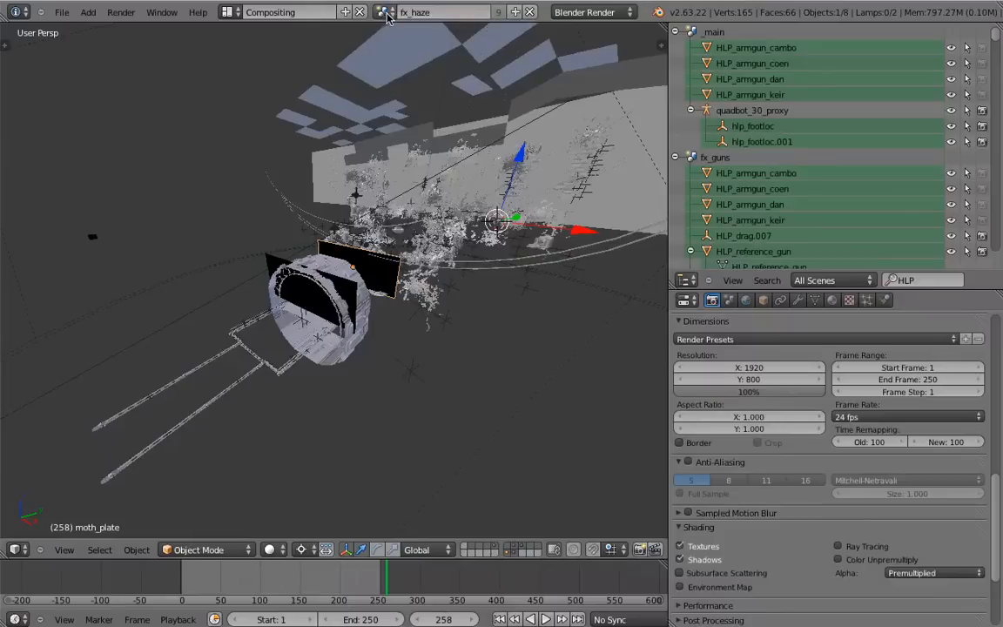
click(383, 12)
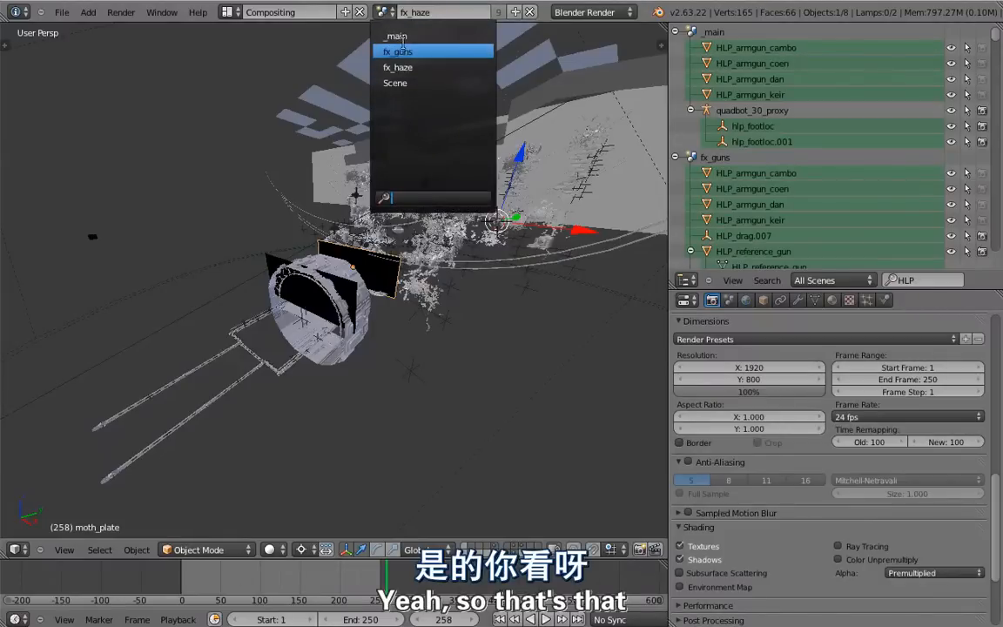
click(394, 82)
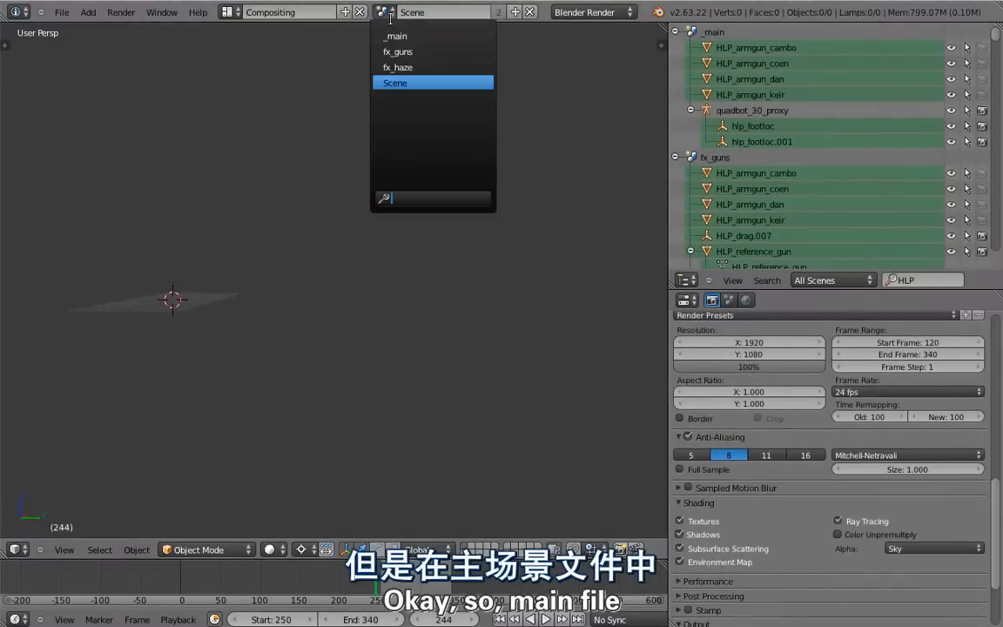
- Return to the _main scene and enlarge the render settings panel
click(395, 36)
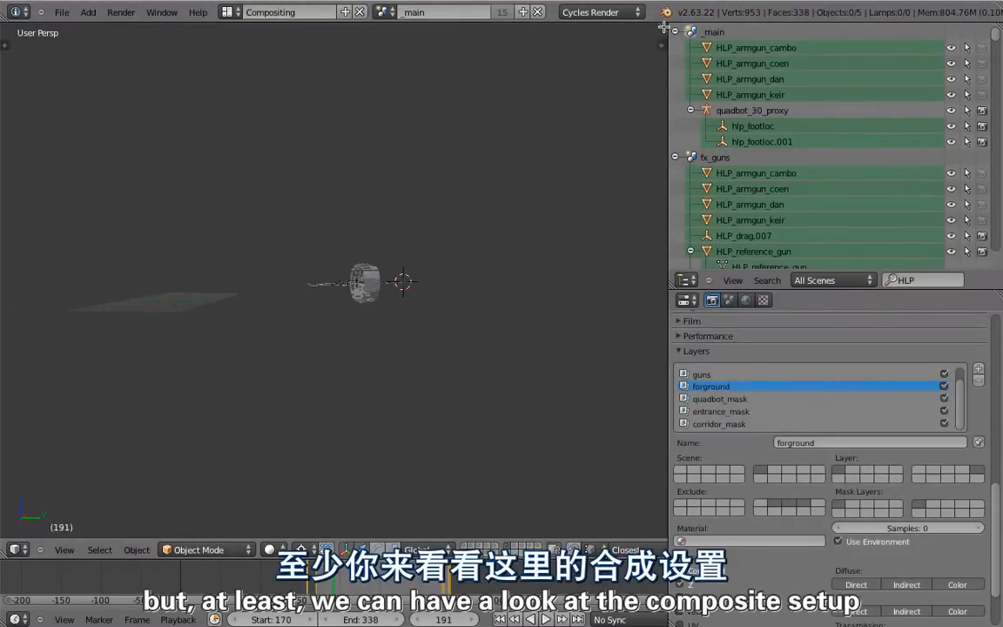
click(15, 426)
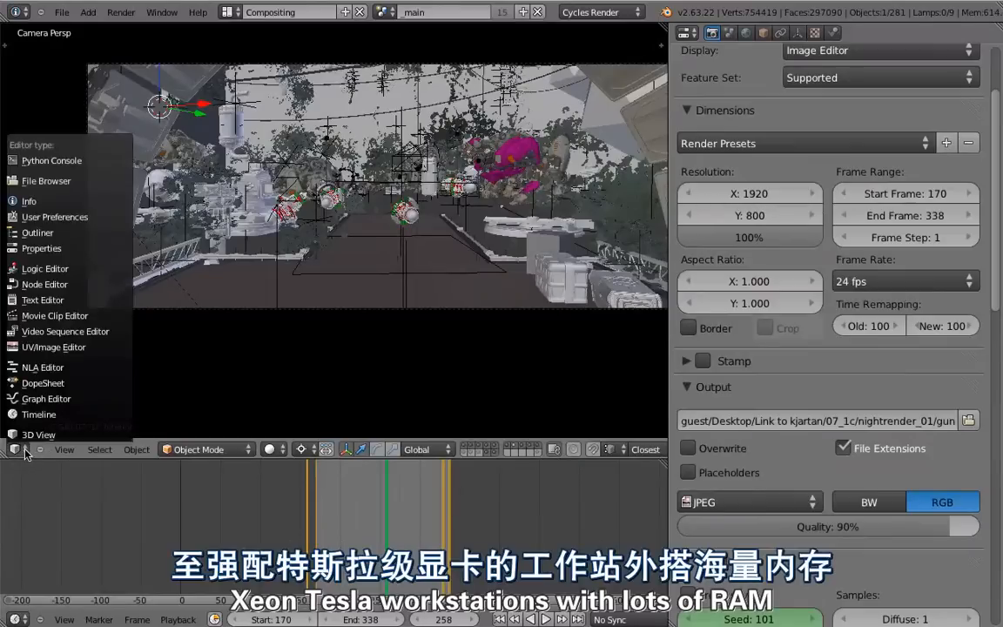
- Show the shot's compositing node tree in the Node Editor and scroll through it
click(45, 283)
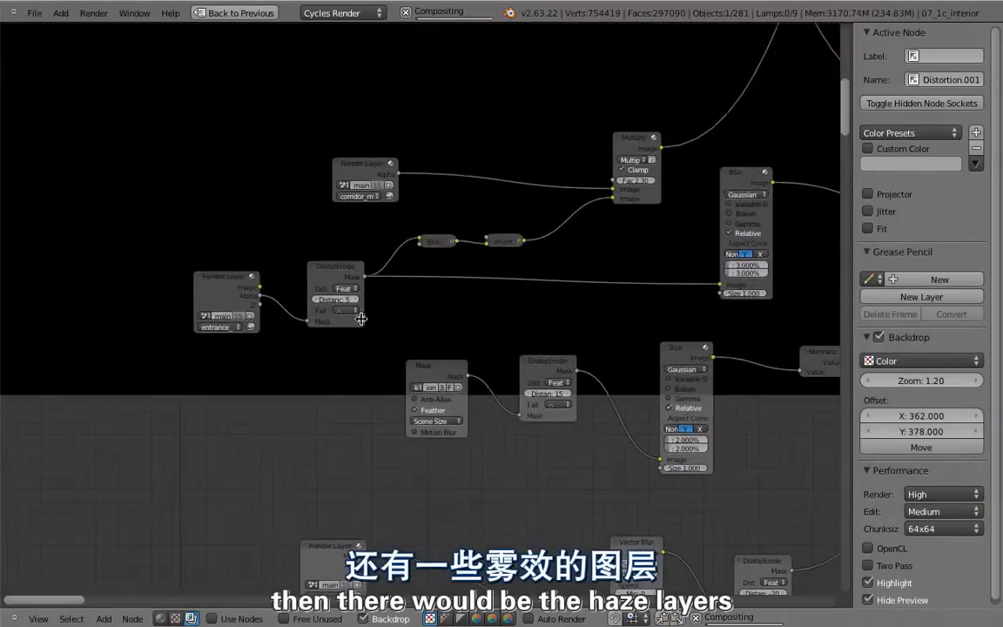
scroll(down, 3)
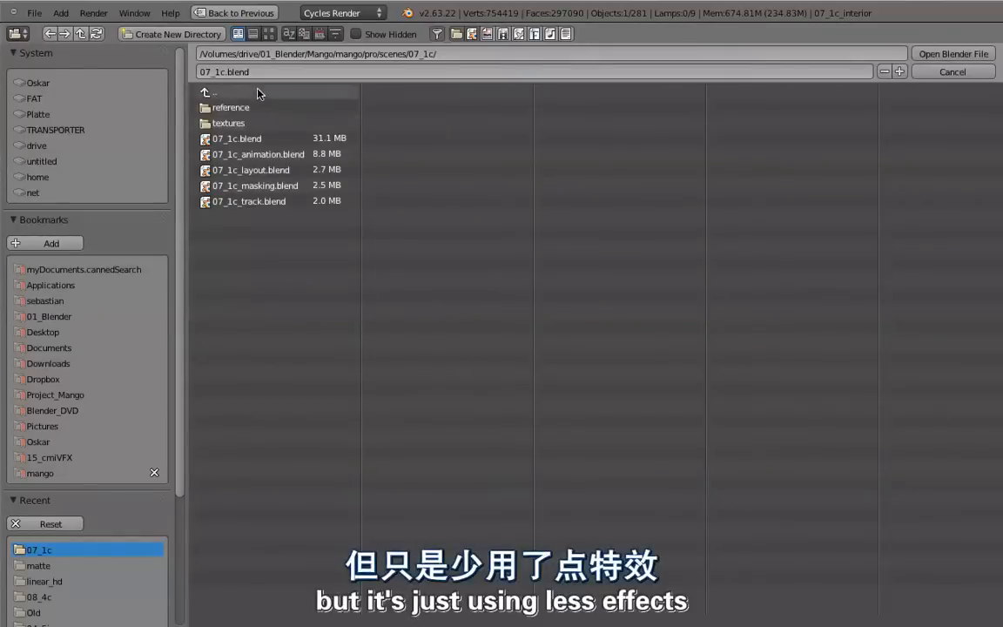
- Go up to the shots folder, enter 07_1g, and pick 07_1g.blend
click(212, 91)
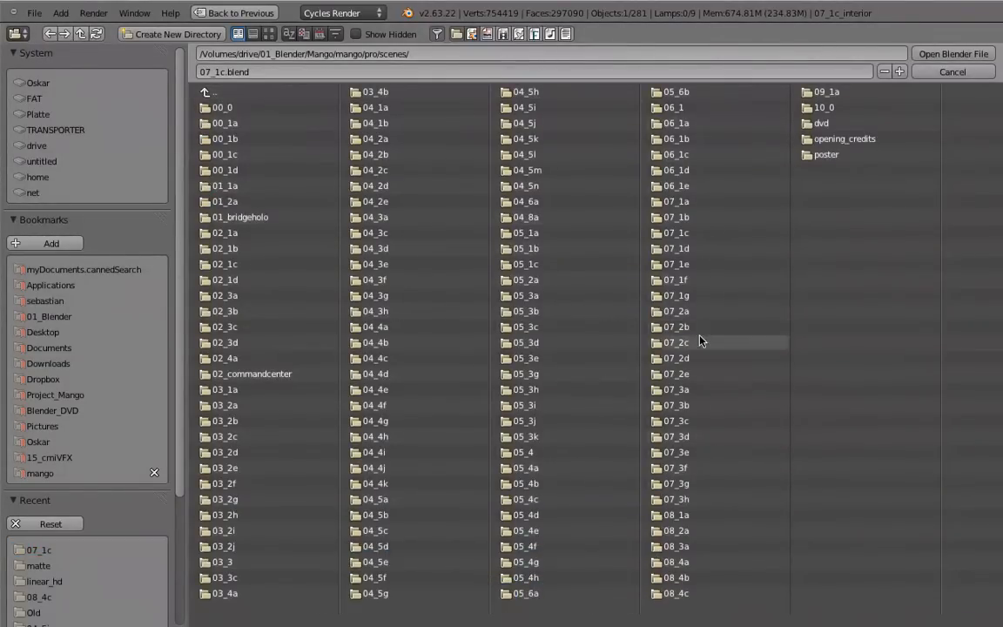
double_click(674, 295)
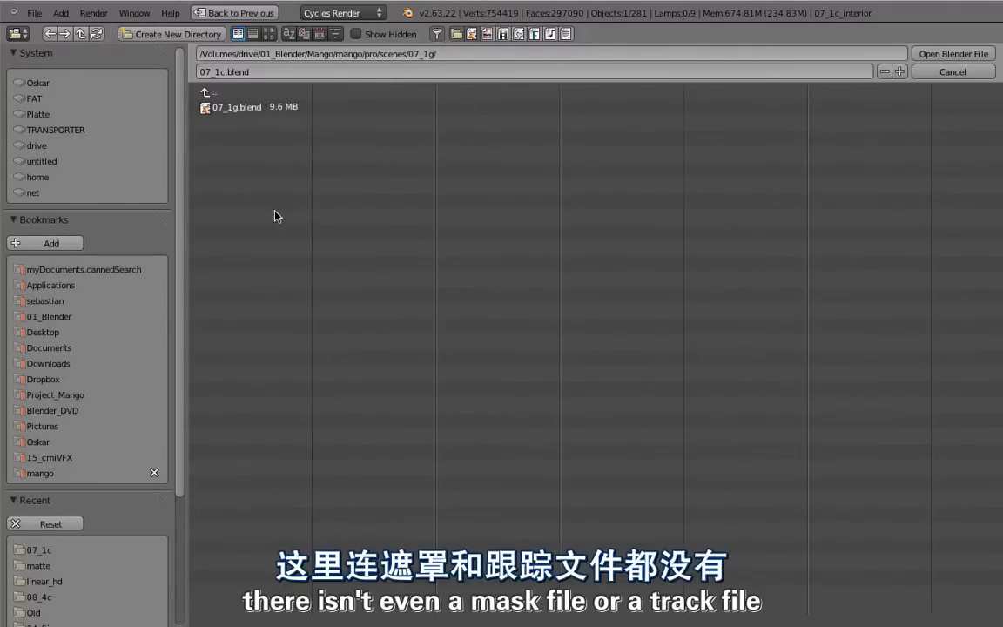
click(236, 107)
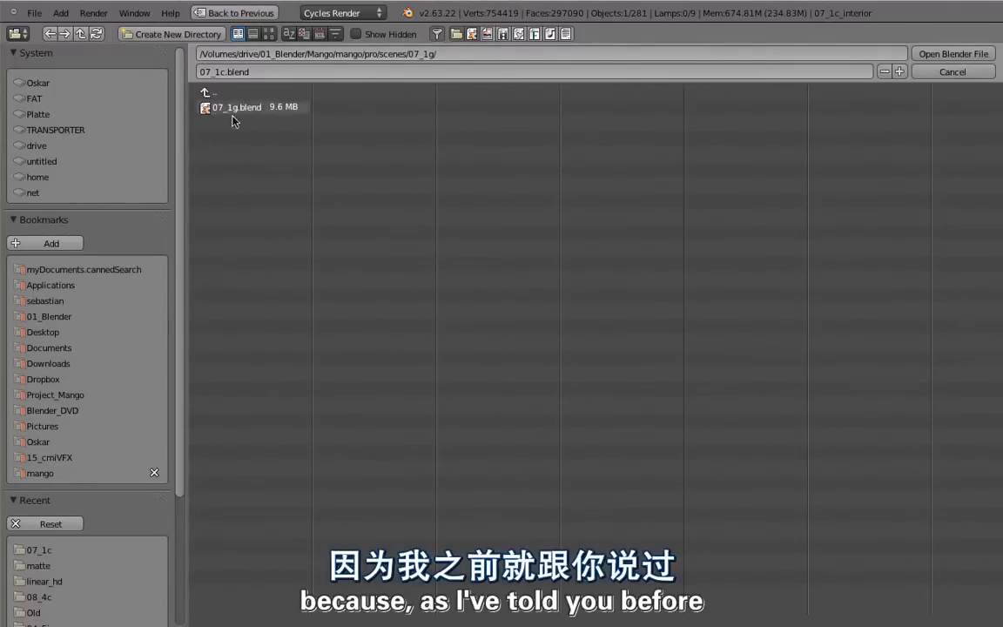
click(237, 106)
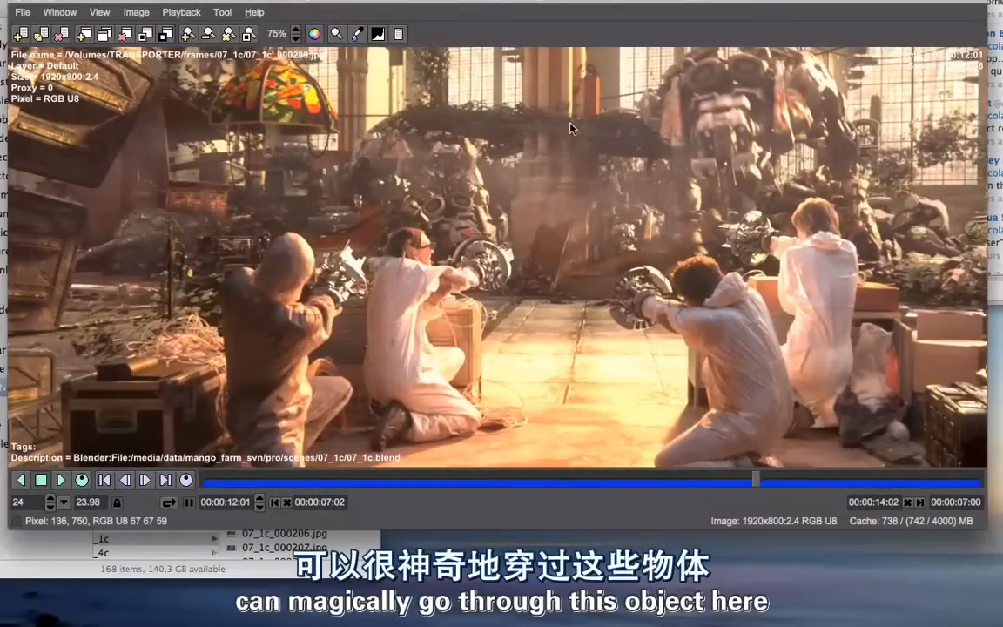
- Jump back to an earlier 07_1c frame showing haze around the kneeling armgun shooters
click(715, 479)
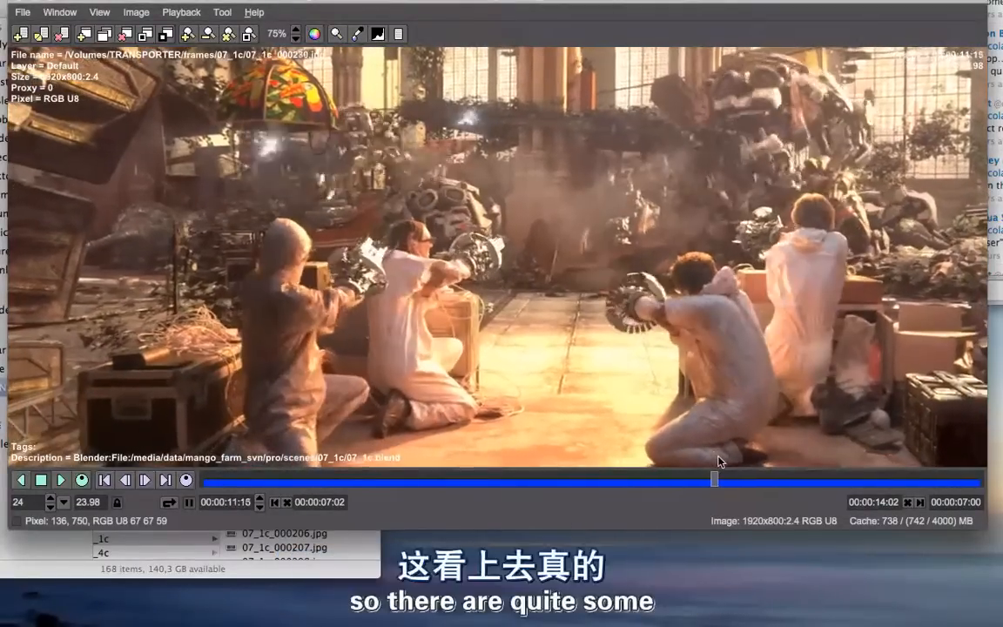